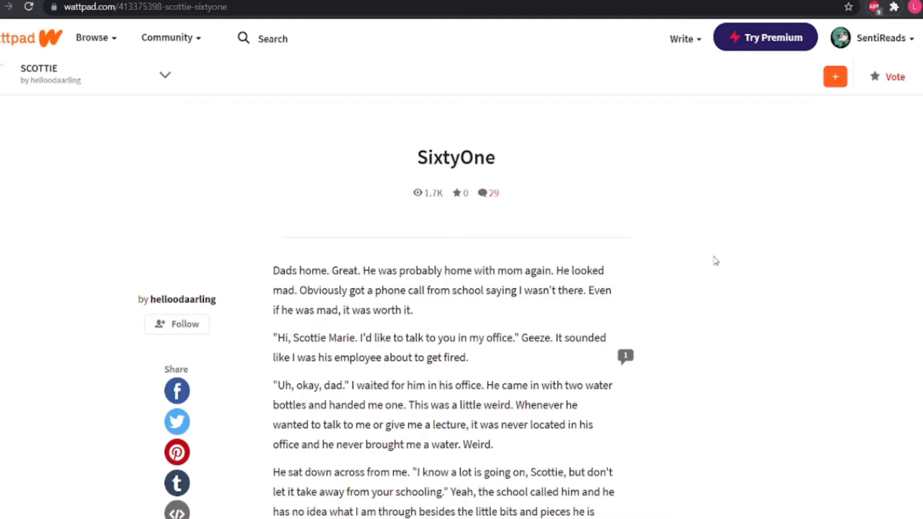
mouse_move(769, 283)
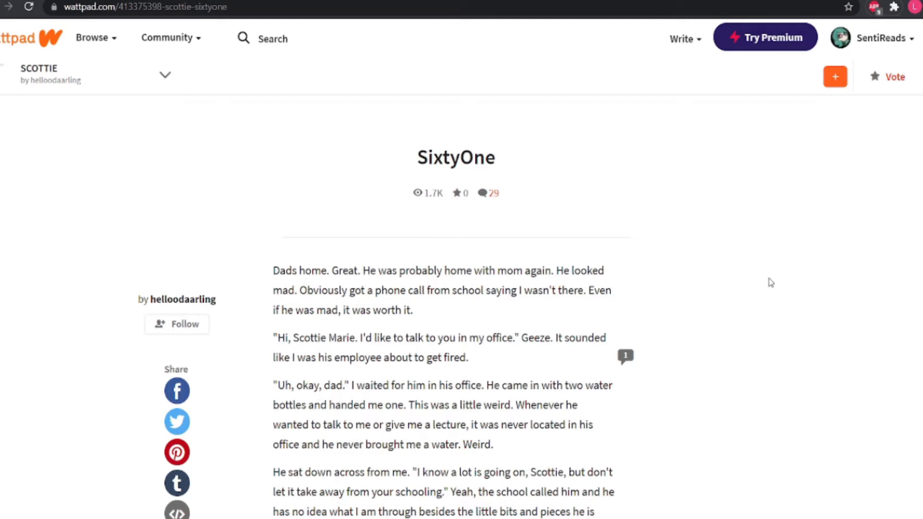
Step: Scroll through the SixtyOne chapter's opening conversation with dad about school
scroll("down", 3)
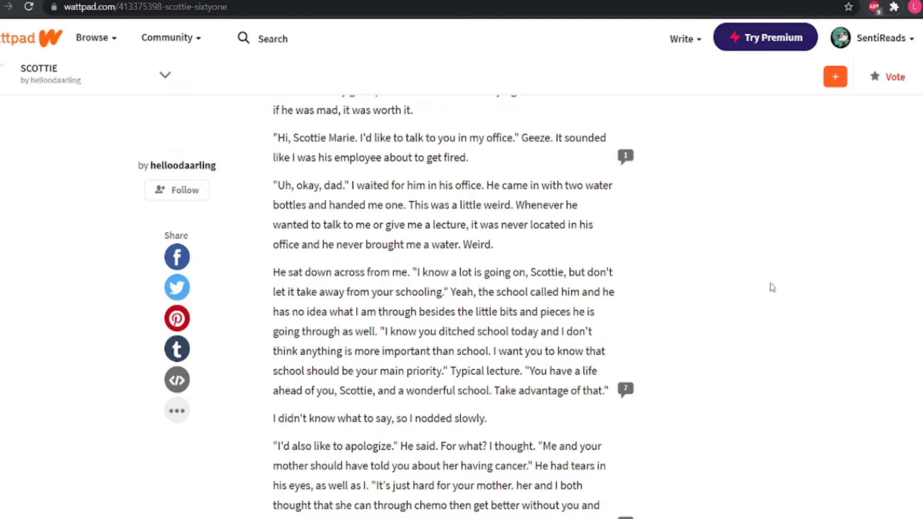
mouse_move(768, 281)
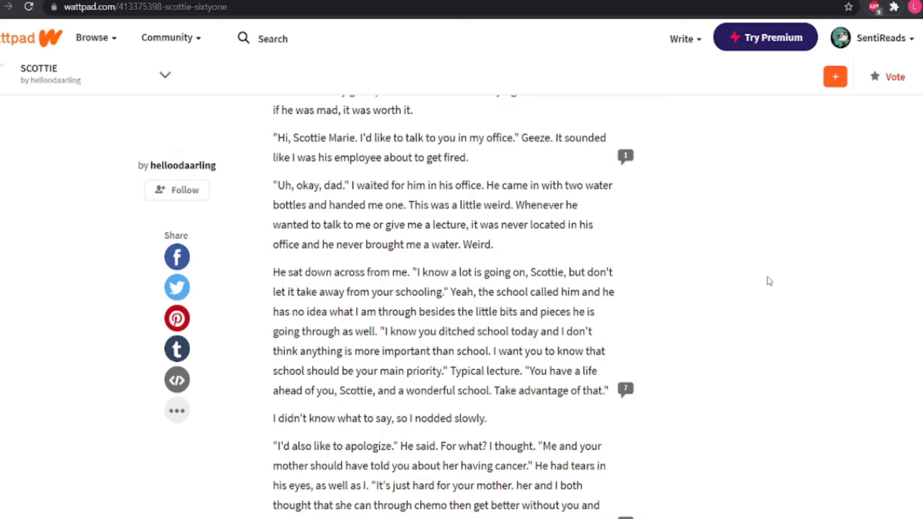
Step: Read the dad's apology and the mother's stomach tumor and chemo
scroll("down", 3)
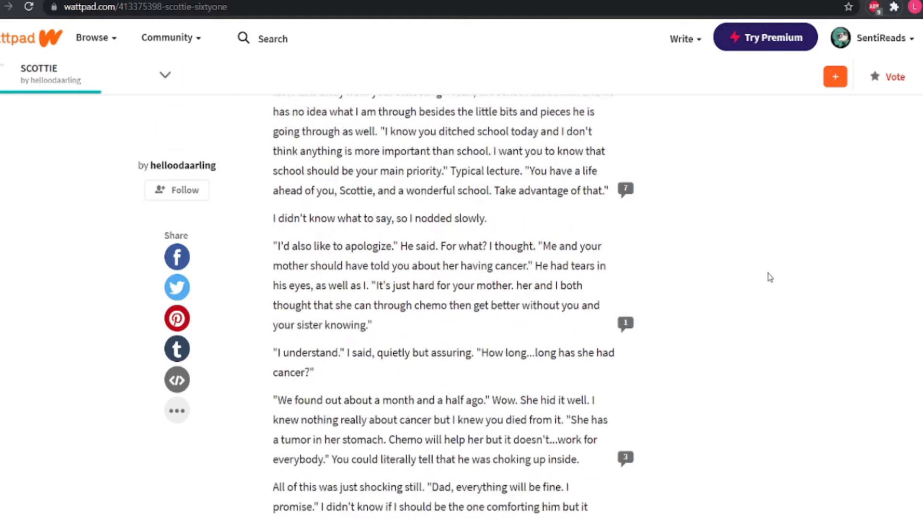
scroll("up", 3)
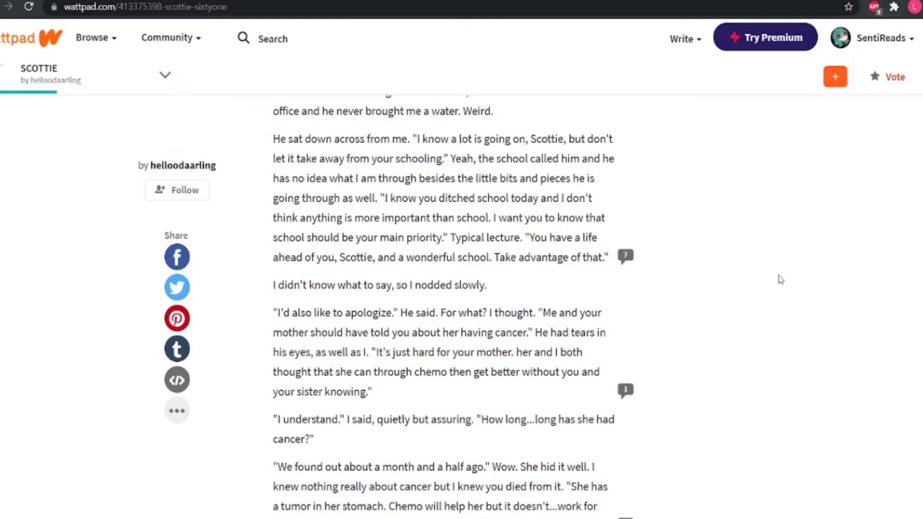
Step: Read Scottie comforting her dad until he changes the subject to her friend
scroll("down", 3)
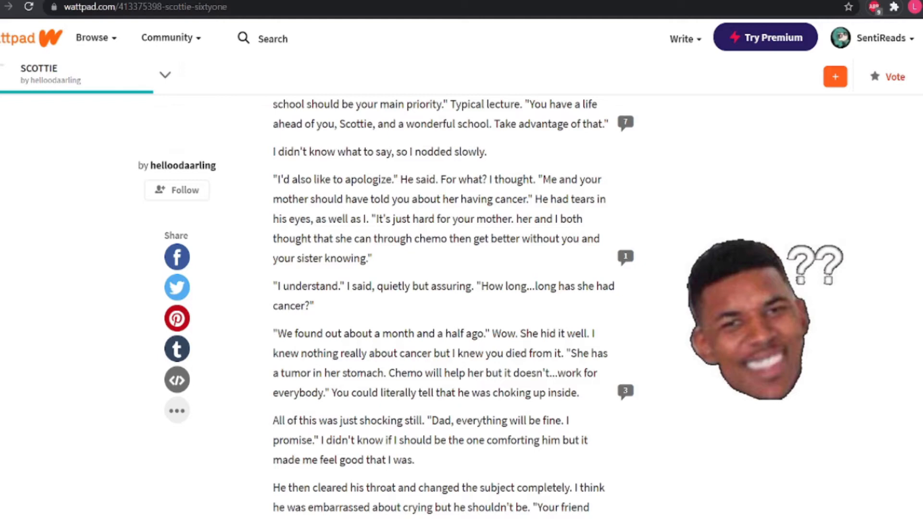
Step: Read about Stephanie the History partner until Scottie steps outside for fresh air
scroll("down", 3)
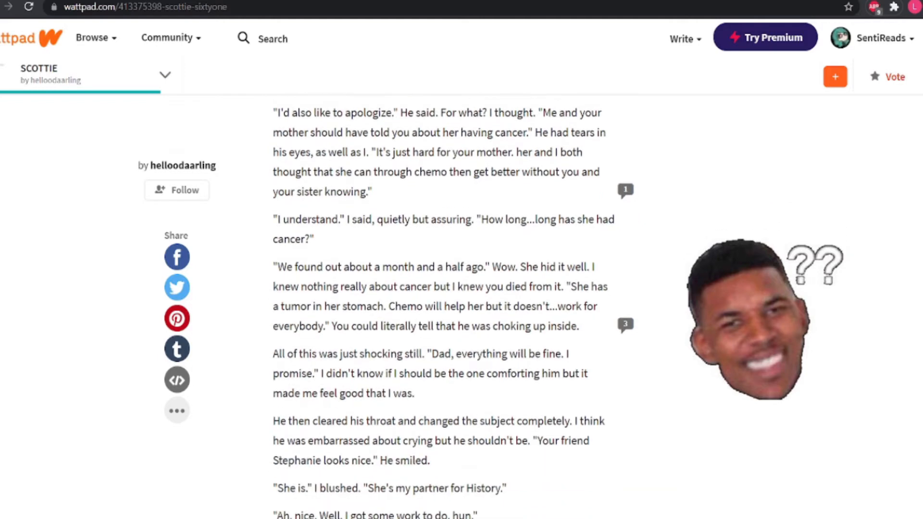
scroll("down", 3)
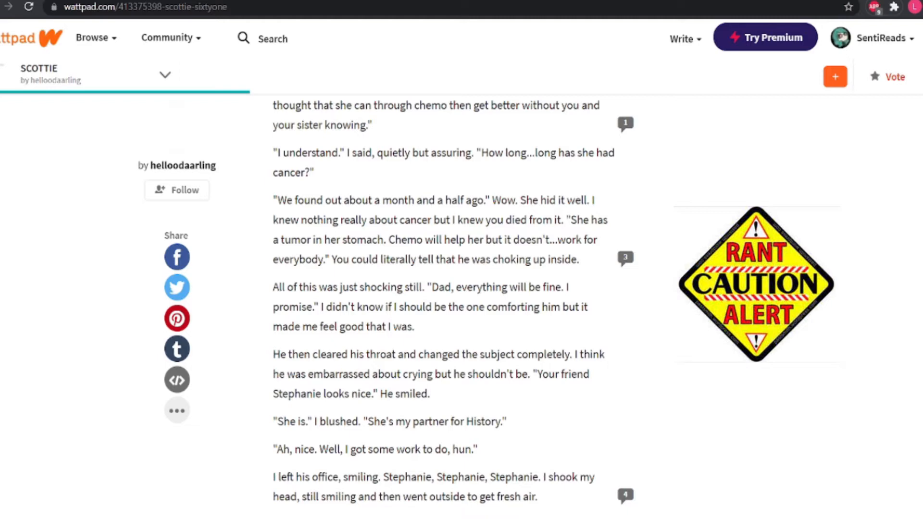
Step: Read the porch scene where neighbor Peter drops his hose and sits beside Scottie
scroll("down", 3)
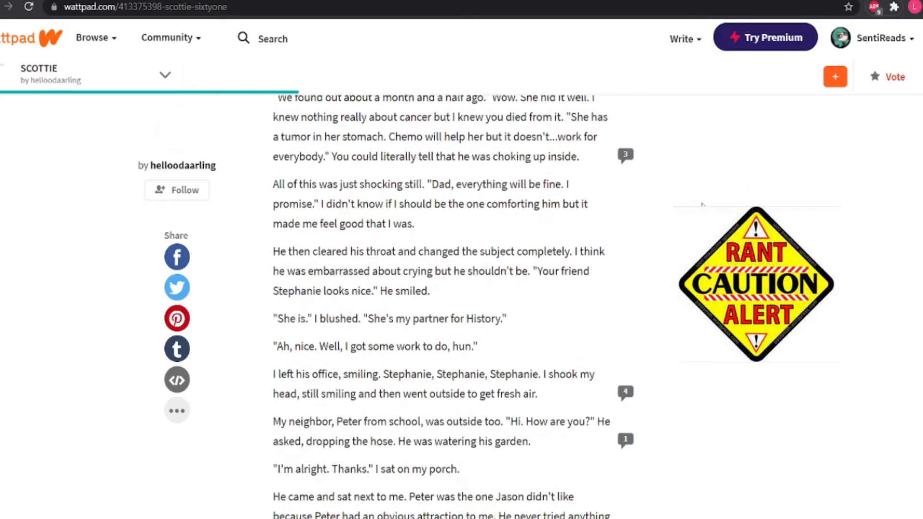
scroll("down", 3)
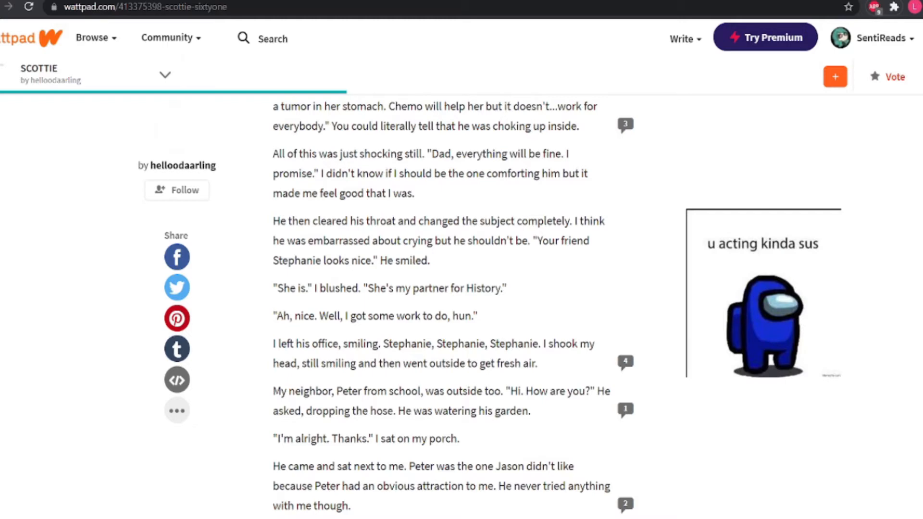
Step: Read Peter asking about Scottie and Jason drifting apart, then whether she'd rather have him
scroll("down", 3)
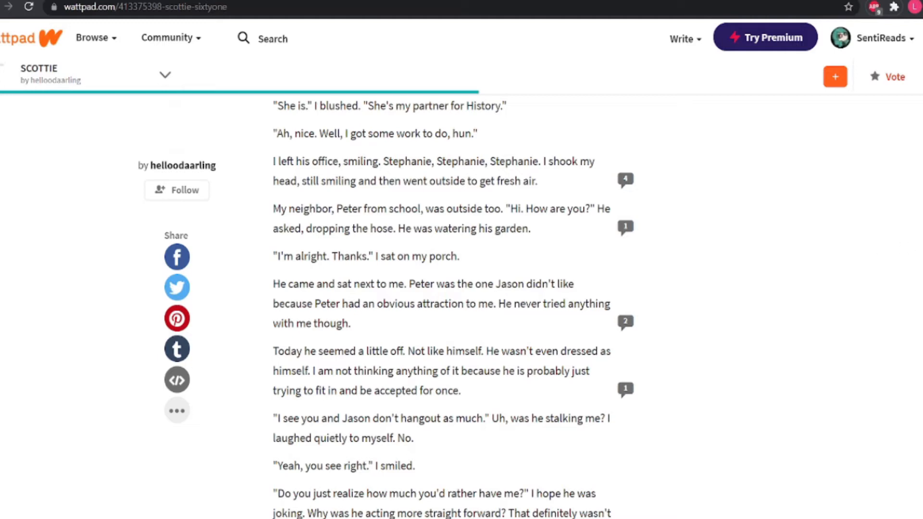
Step: Finish SixtyOne, where Scottie vows to erase the encounter, and continue to the next part
scroll("down", 3)
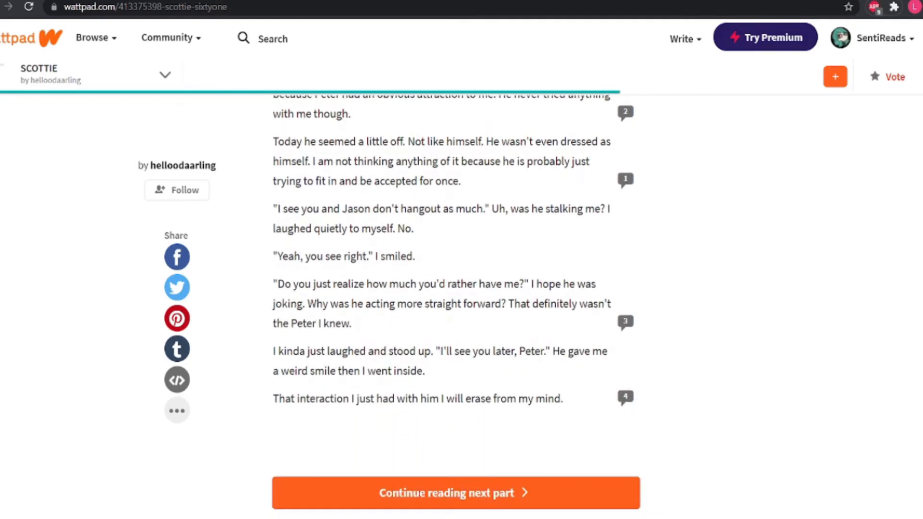
mouse_move(860, 273)
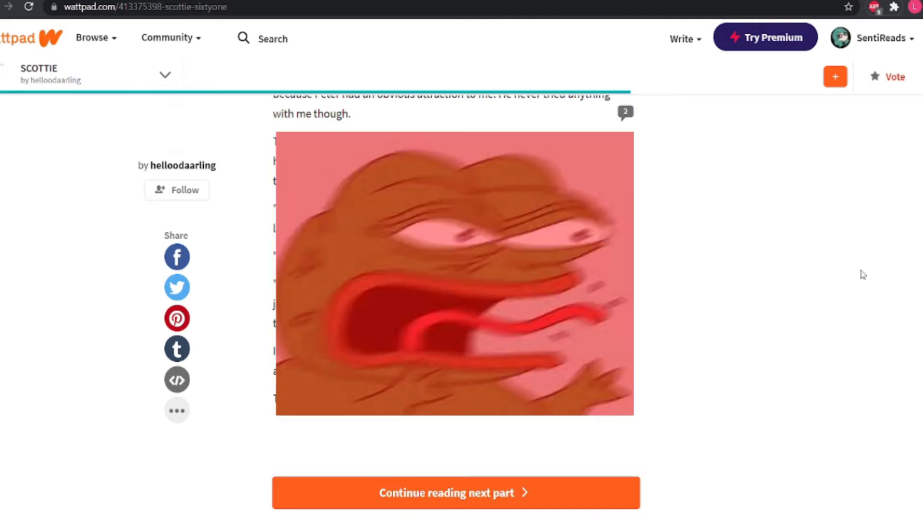
mouse_move(665, 173)
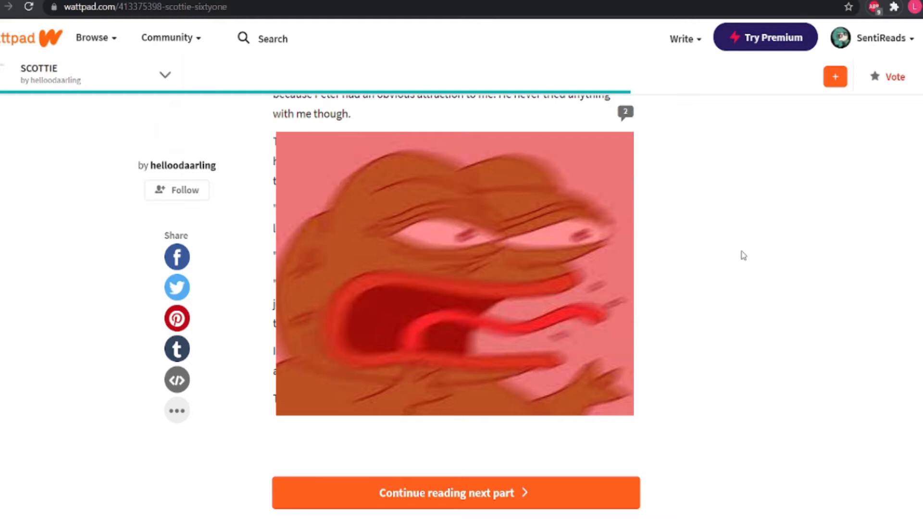
mouse_move(707, 256)
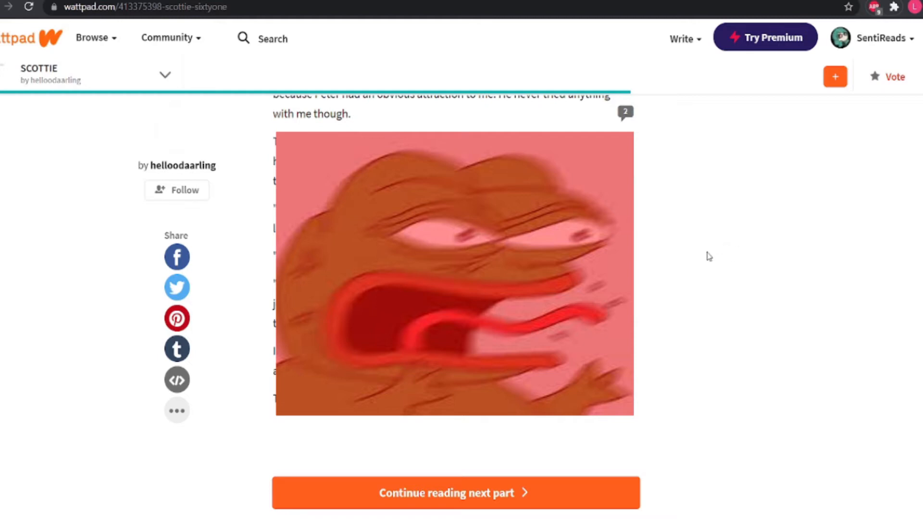
left_click(451, 493)
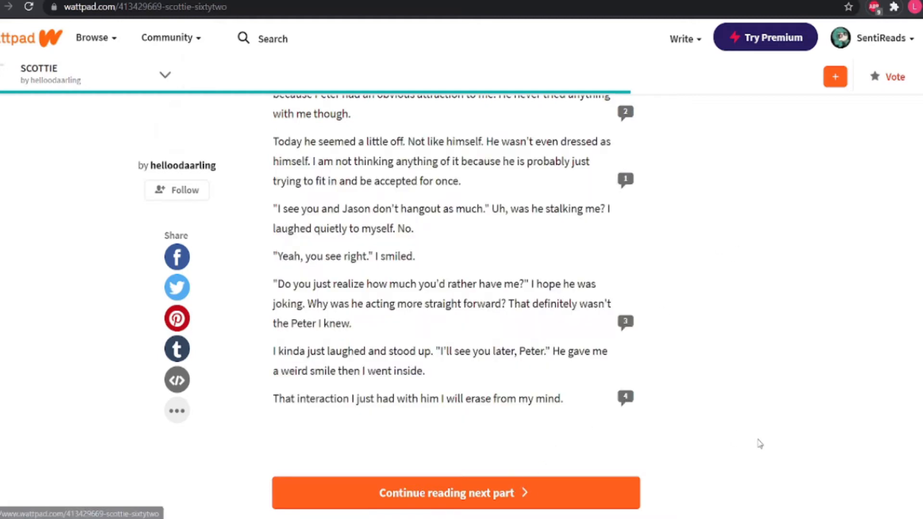
Step: Load SixtyTwo and read the dinner arrivals, including surprise guest Mike and Jordyn
left_click(450, 492)
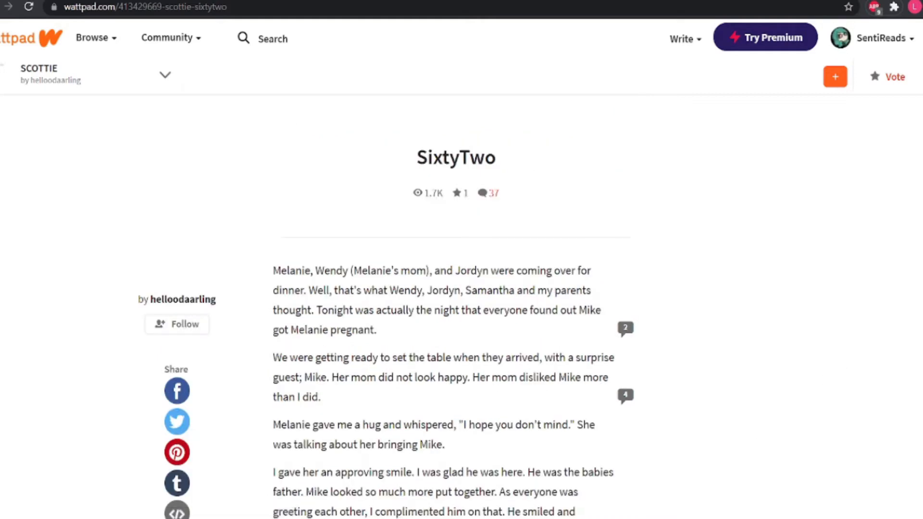
scroll("down", 3)
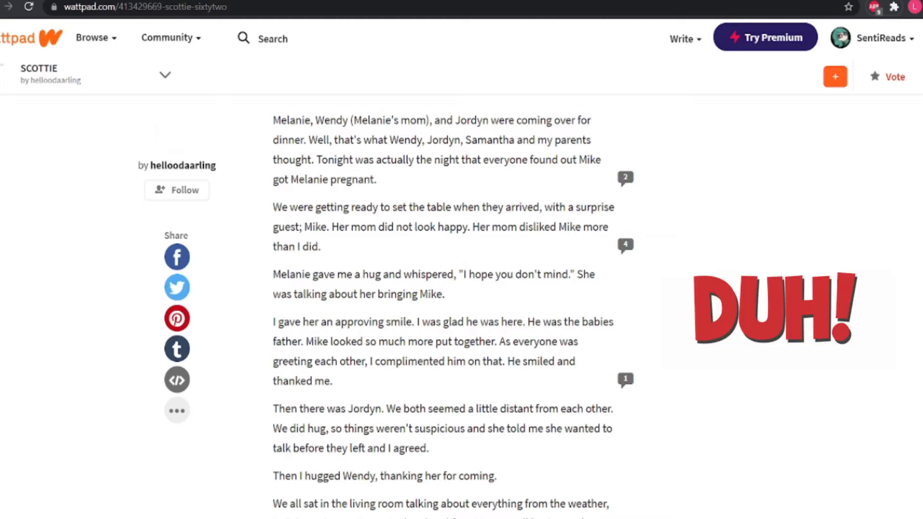
Step: Read down to the dinner table where Melanie and Mike stand to announce news
scroll("down", 3)
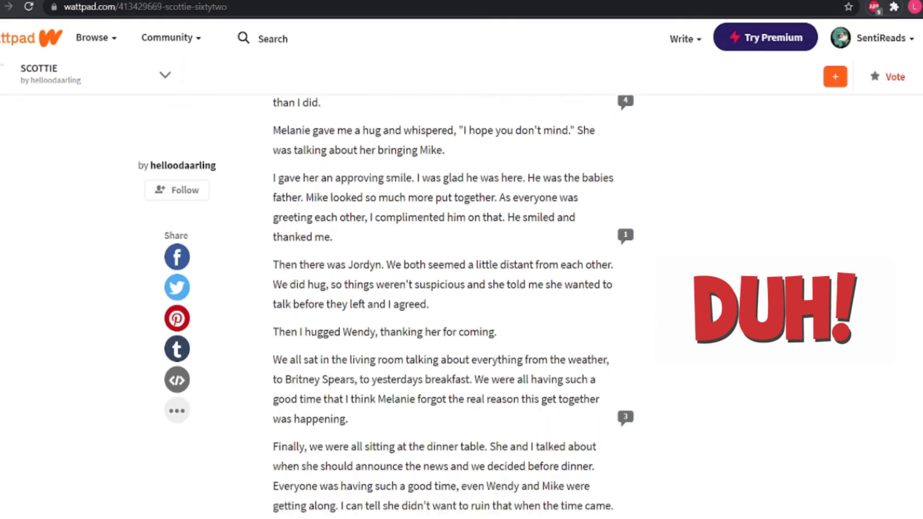
scroll("down", 3)
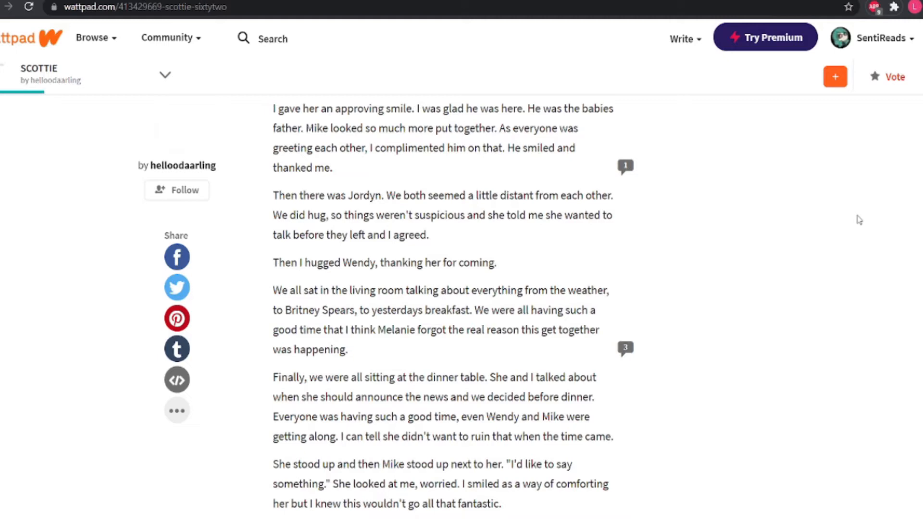
mouse_move(884, 203)
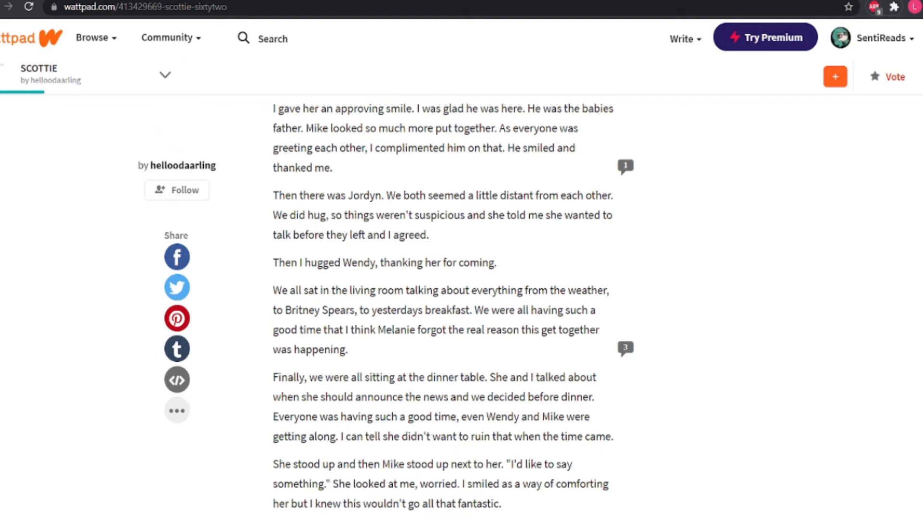
Step: Read Melanie removing her sweatshirt to reveal her pregnancy as Wendy leaves crying
scroll("down", 3)
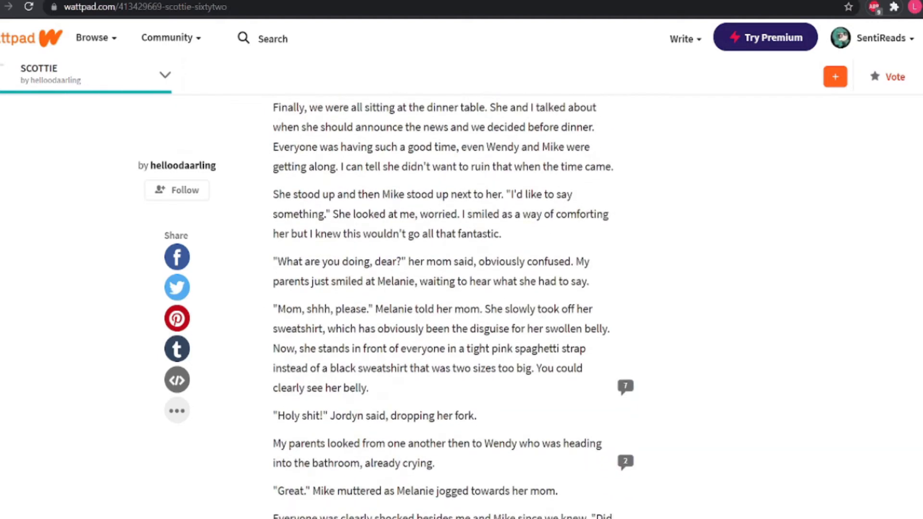
mouse_move(788, 342)
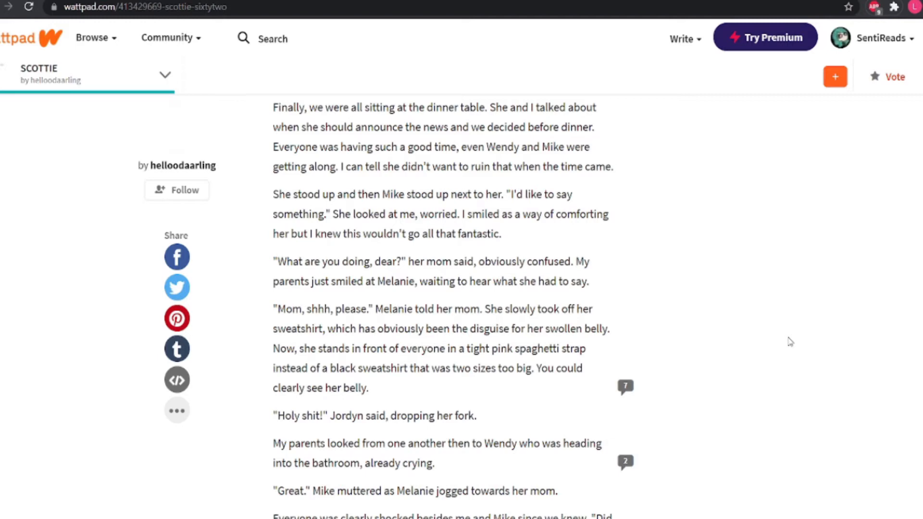
mouse_move(790, 361)
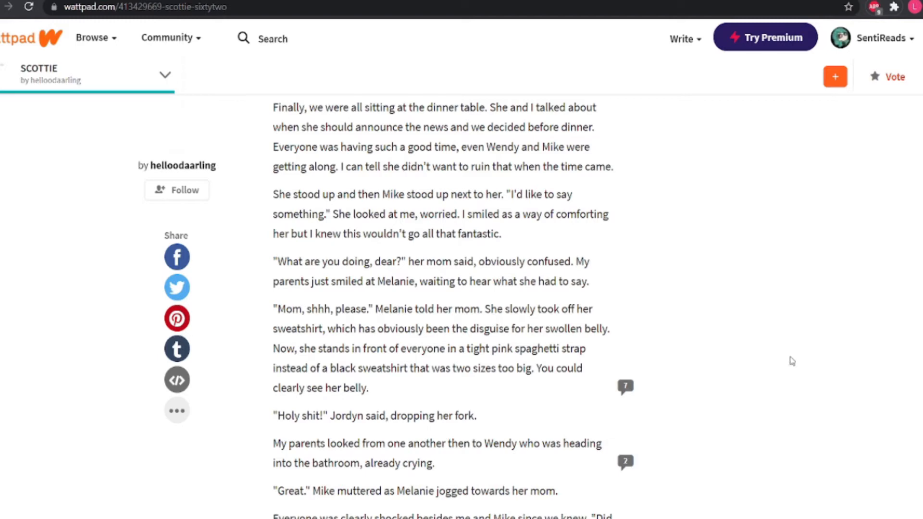
Step: Scroll SixtyTwo to where Scottie's parents confront her and Jordyn stays after dinner
scroll("down", 3)
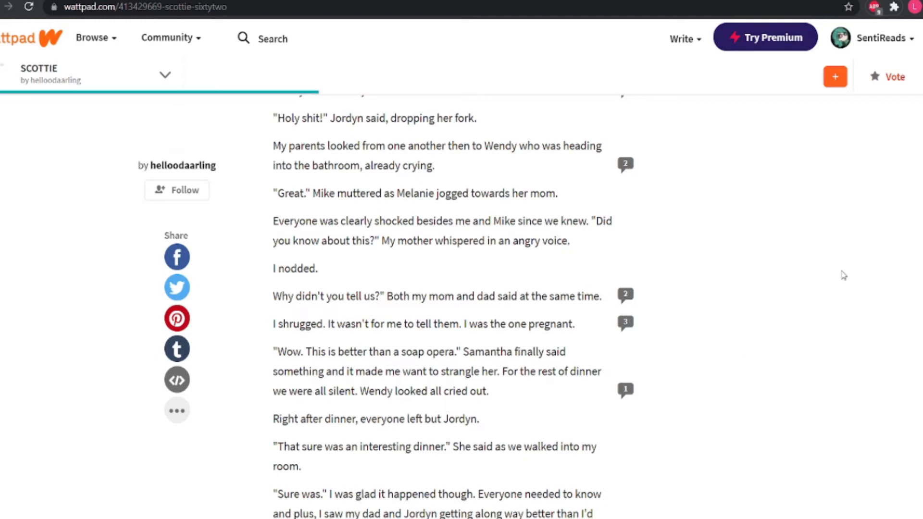
mouse_move(826, 276)
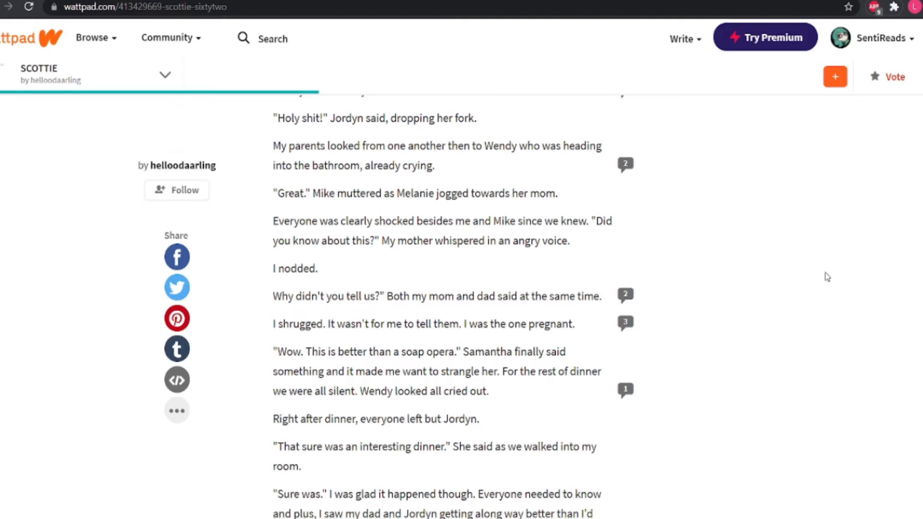
mouse_move(813, 273)
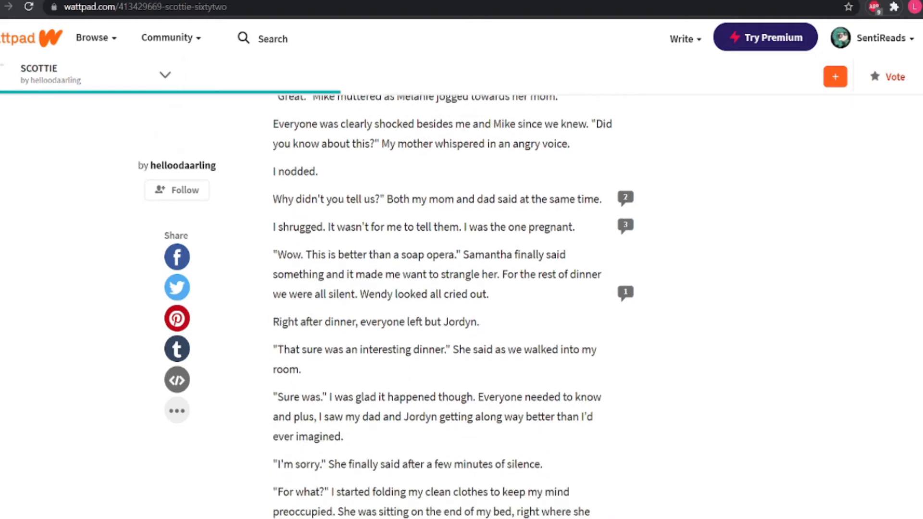
Step: Scroll through Jordyn and Scottie's near-kiss and the printer-paper interruption to the GAY PANIC GIF
scroll("down", 3)
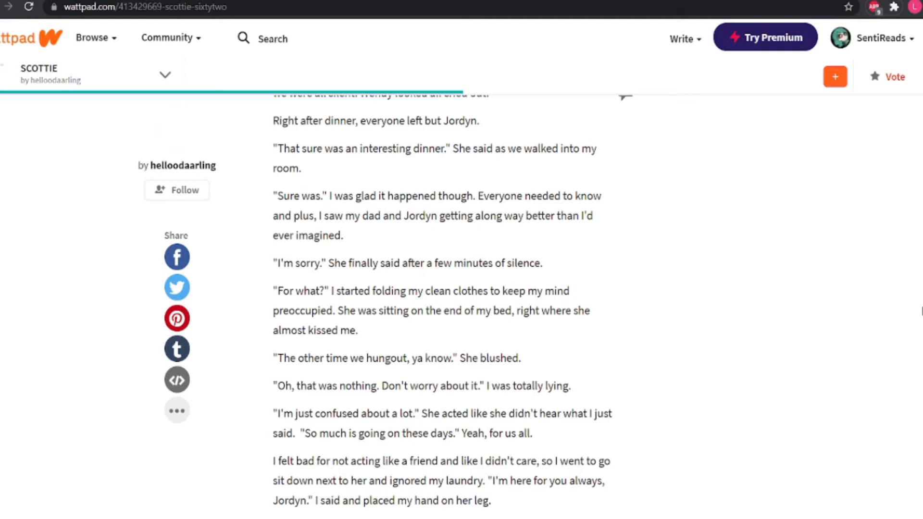
scroll("down", 3)
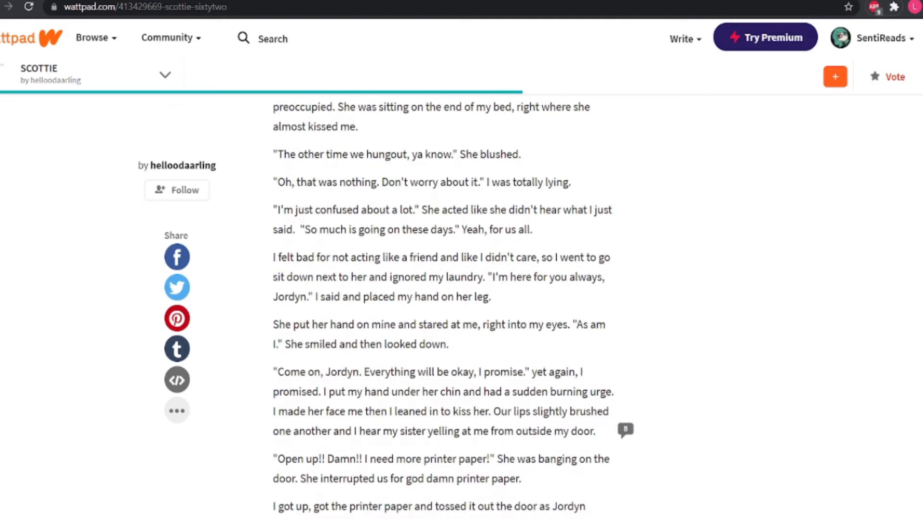
scroll("down", 3)
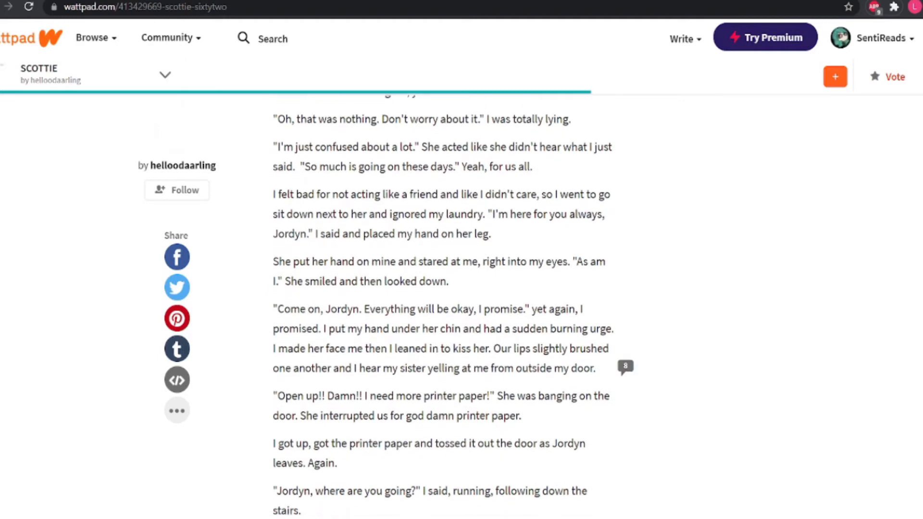
scroll("down", 3)
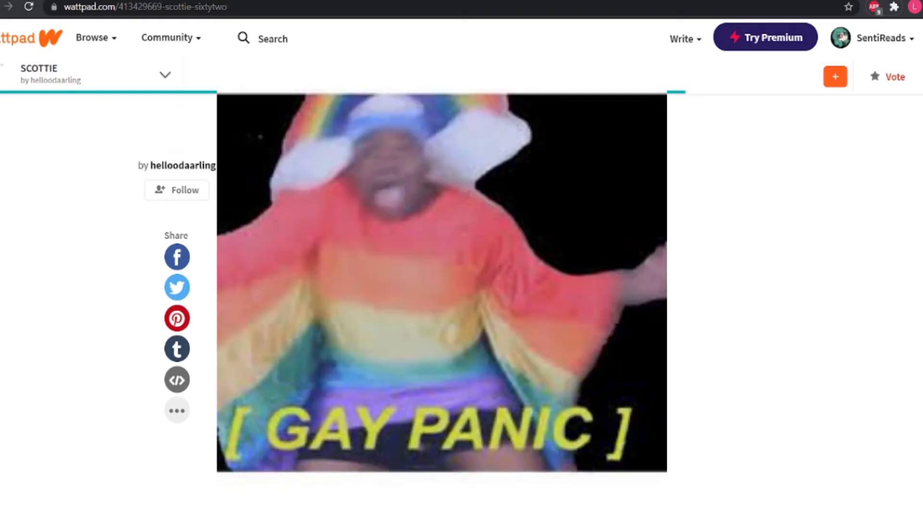
Step: Scroll to SixtyTwo's ending, where Jordyn promises to call and Scottie yells "Fuck you!"
scroll("down", 3)
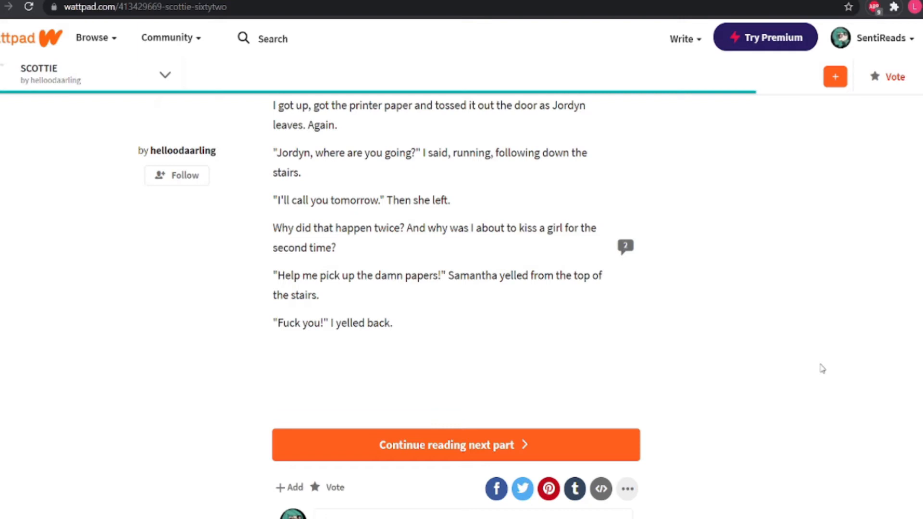
mouse_move(489, 402)
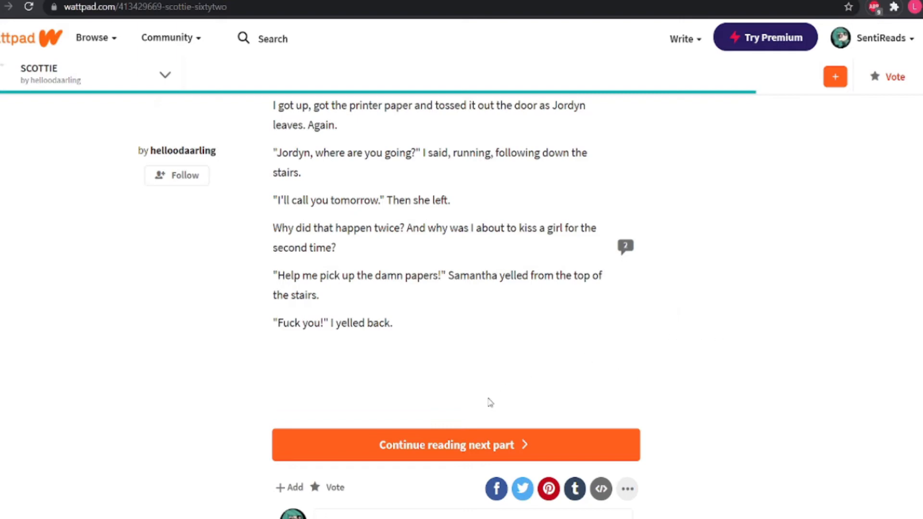
Step: Open chapter SixtyThree and read about Scottie alone at lunch missing Stephanie
left_click(446, 445)
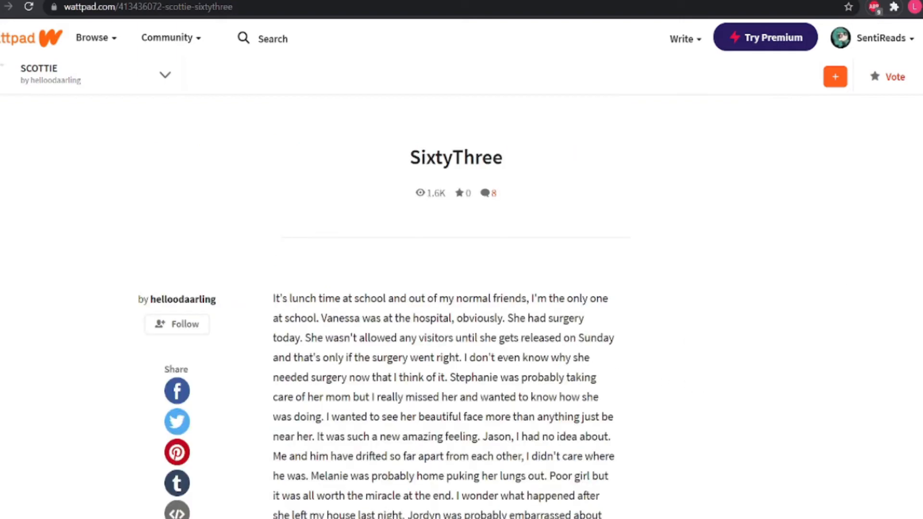
scroll("down", 3)
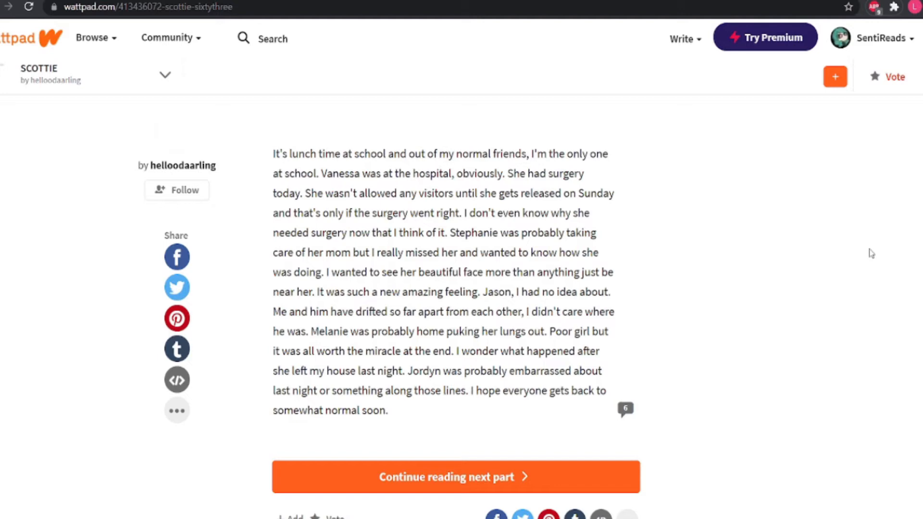
mouse_move(417, 468)
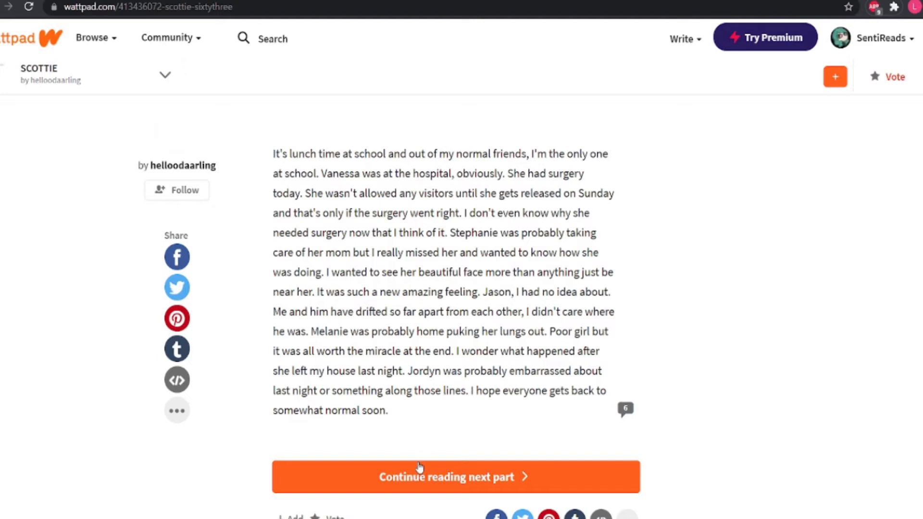
Step: Open chapter SixtyFour and read Stephanie's Saturday invite for the history project
left_click(446, 477)
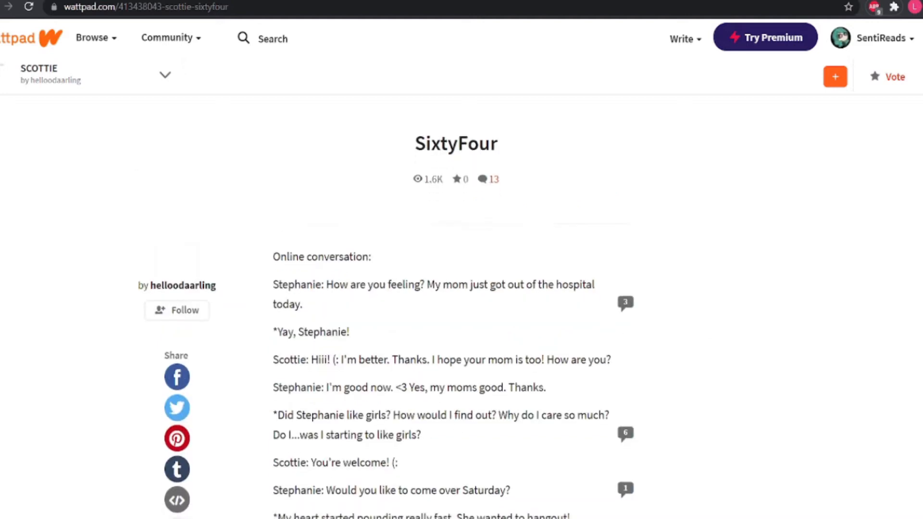
scroll("down", 3)
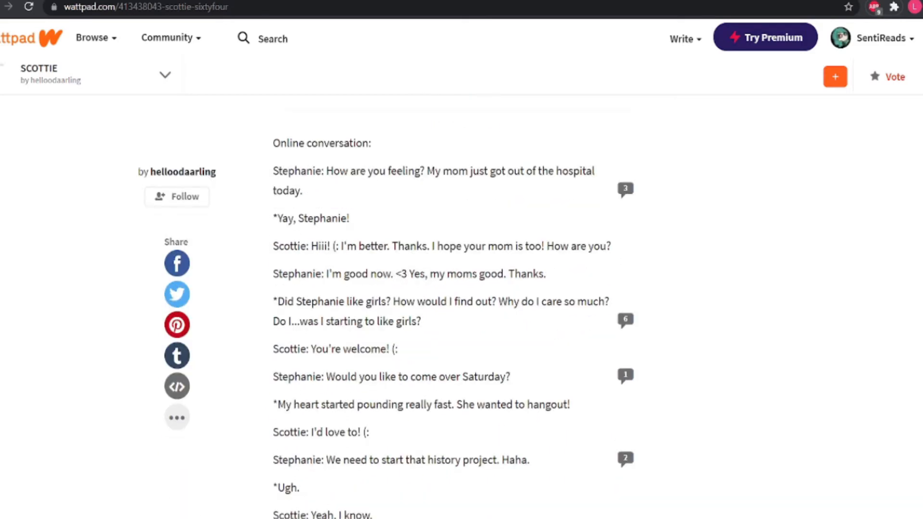
scroll("down", 3)
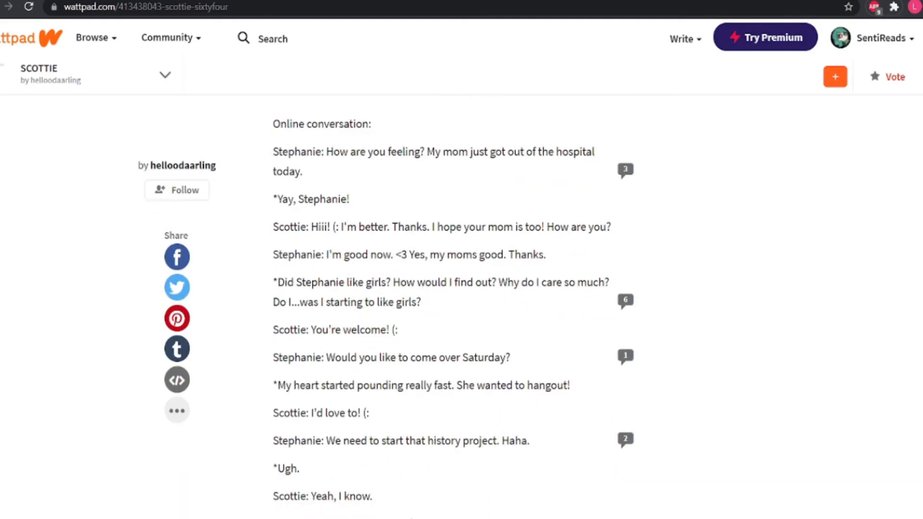
scroll("down", 3)
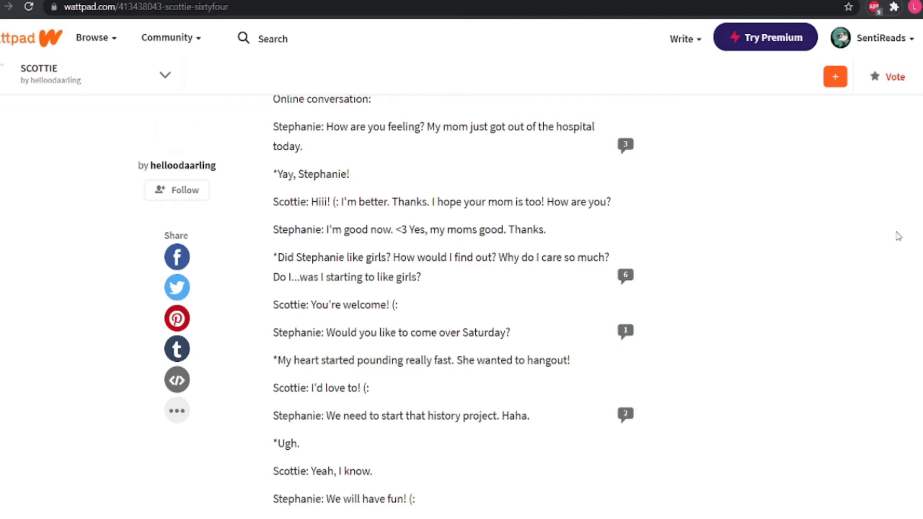
Step: Read to SixtyFour's end, where Scottie is sad to say bye, then open SixtyFive
scroll("down", 3)
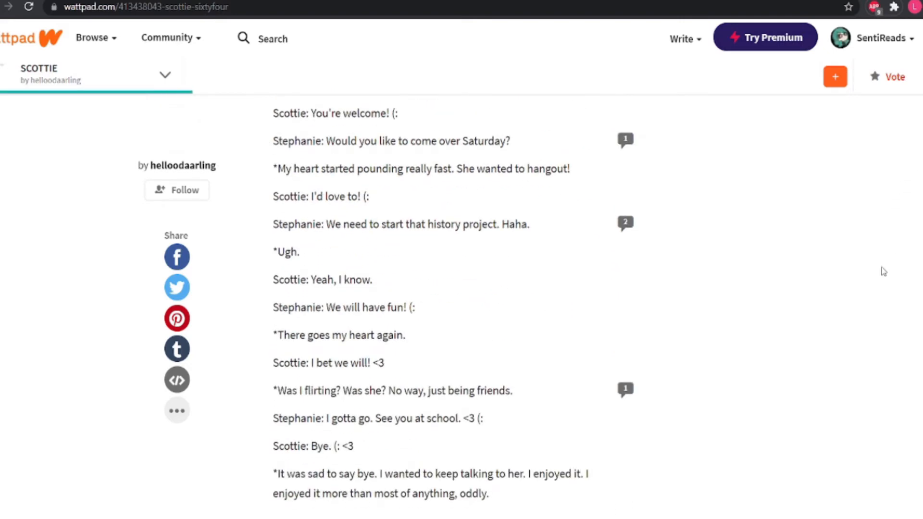
mouse_move(871, 278)
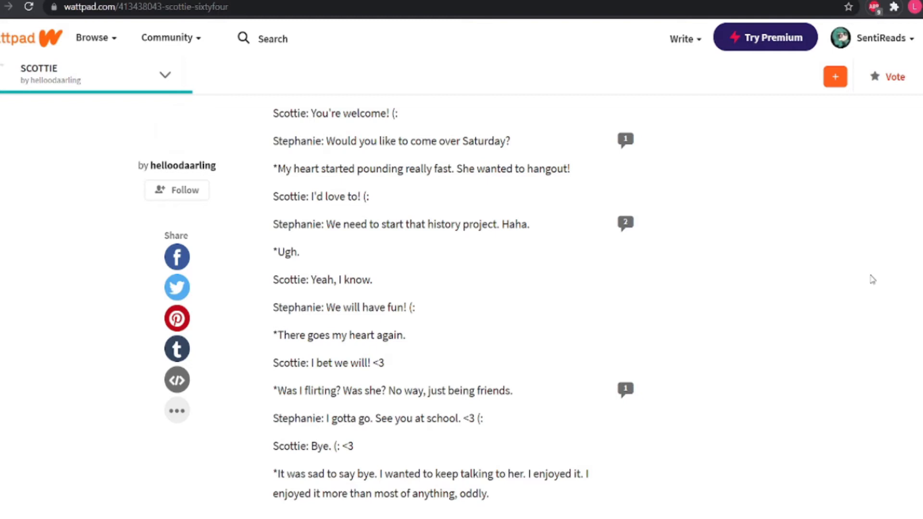
scroll("down", 3)
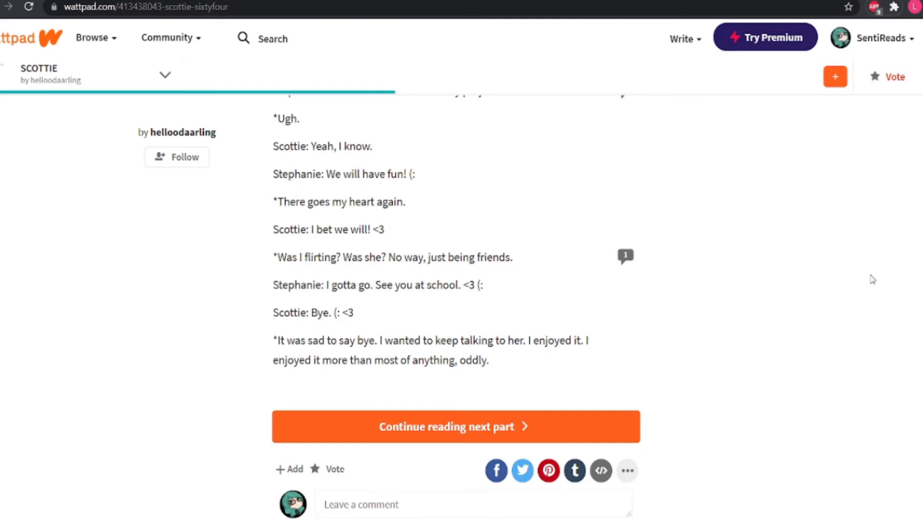
mouse_move(680, 302)
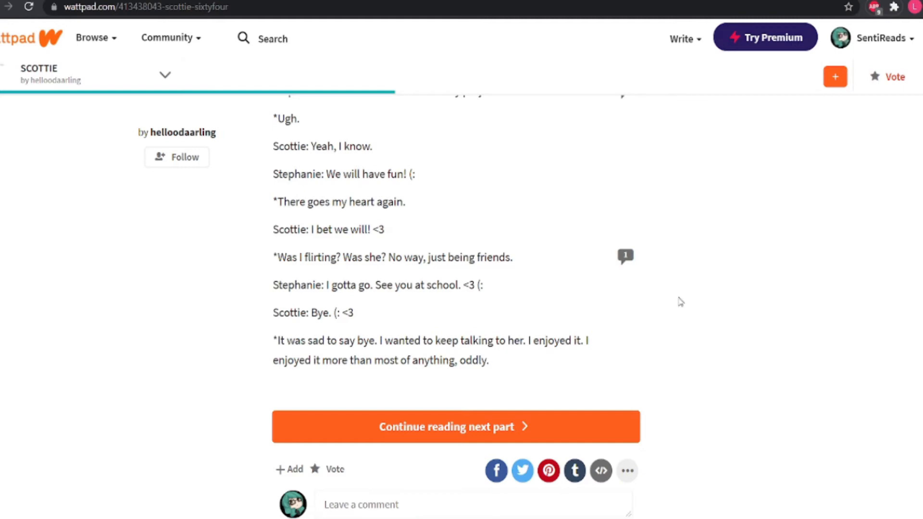
left_click(446, 426)
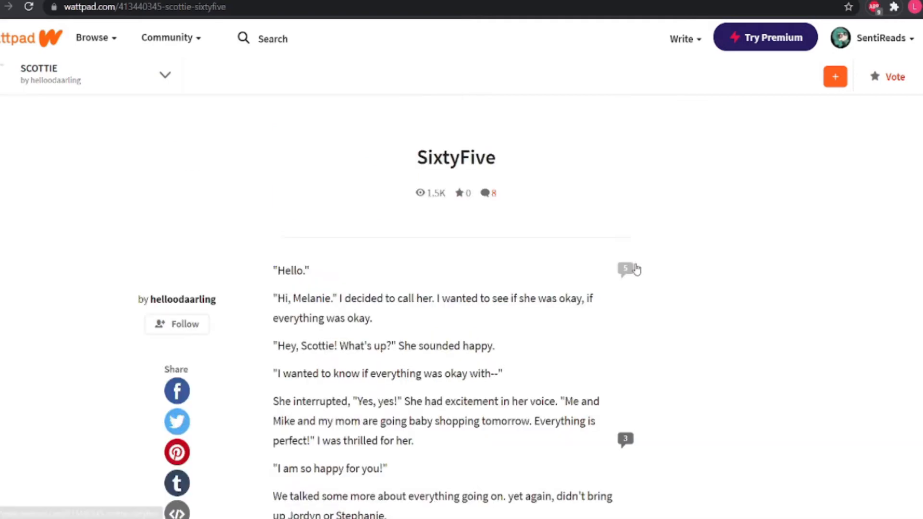
mouse_move(637, 269)
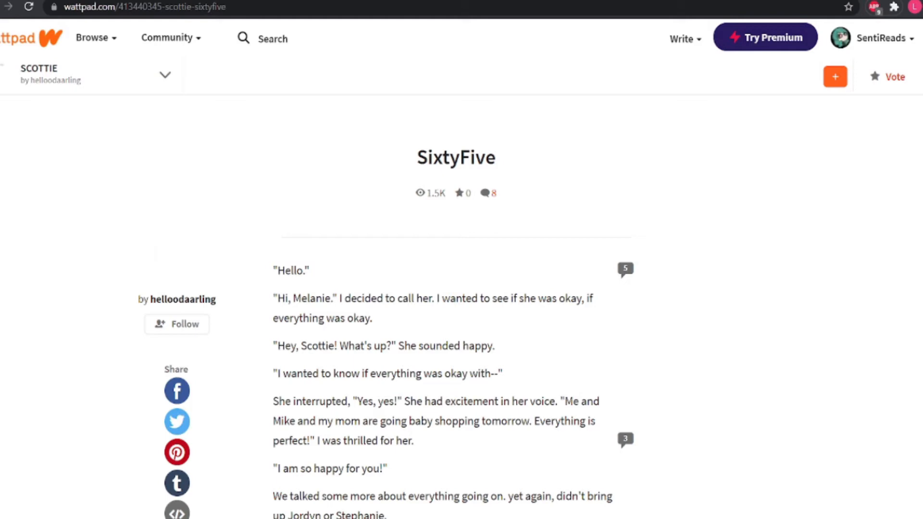
Step: Read Melanie's baby-shopping news and the reaction GIF, then open chapter SixtySix
scroll("down", 3)
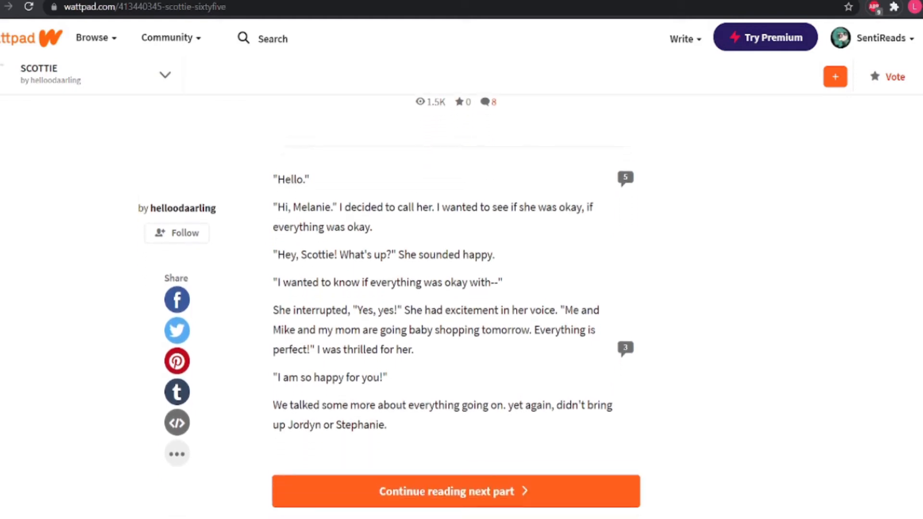
scroll("down", 3)
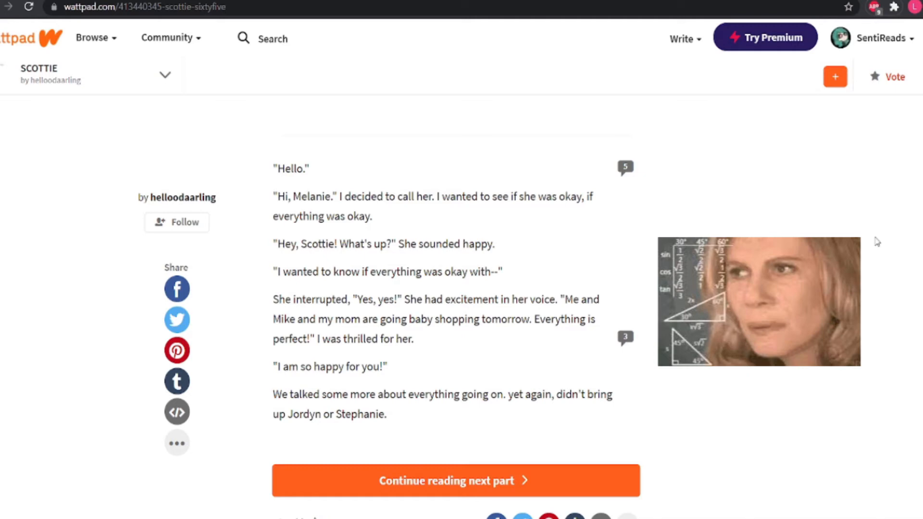
left_click(451, 480)
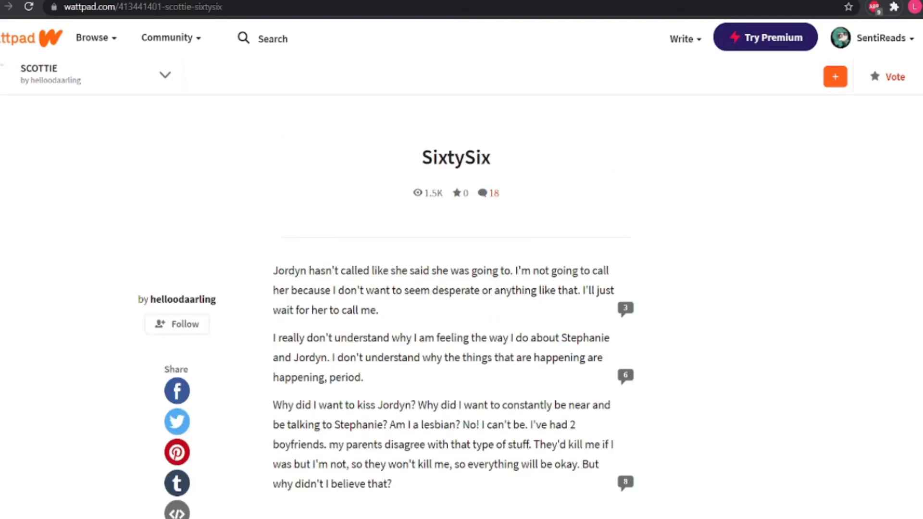
Step: Read Scottie doubting she's a lesbian, then open chapter SixtySeven
scroll("down", 3)
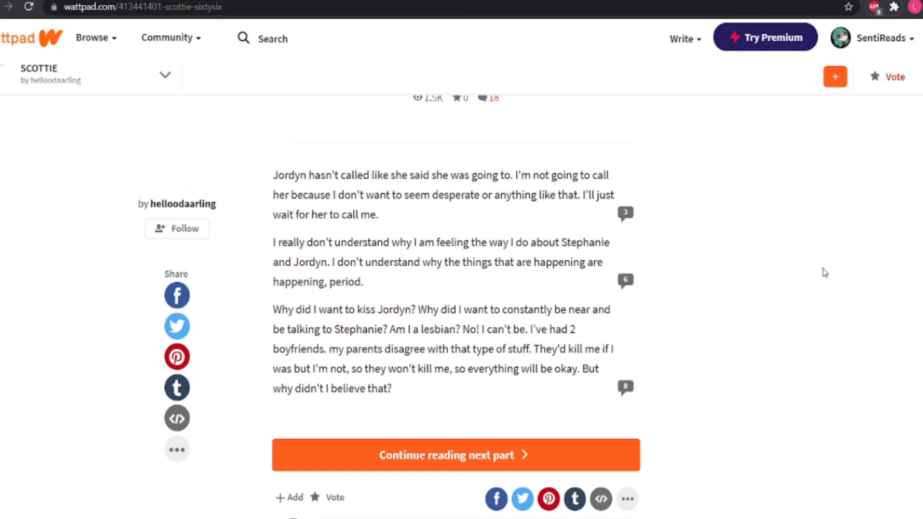
mouse_move(730, 375)
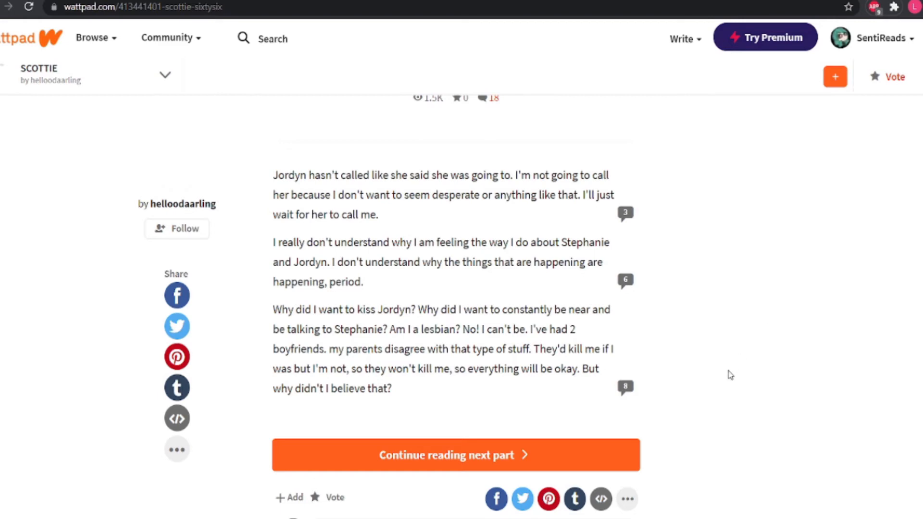
left_click(445, 454)
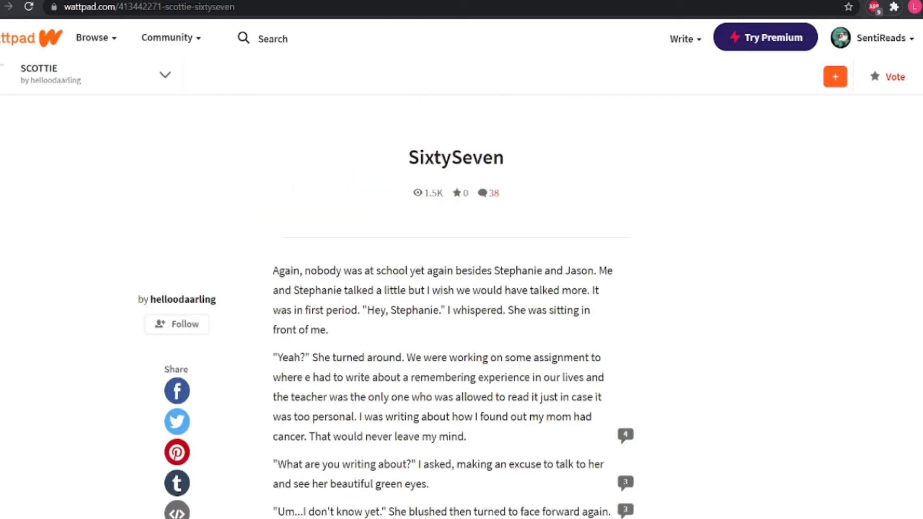
Step: Read SixtySeven through Stephanie lying about her writing and Jason's warning to Scottie
scroll("down", 3)
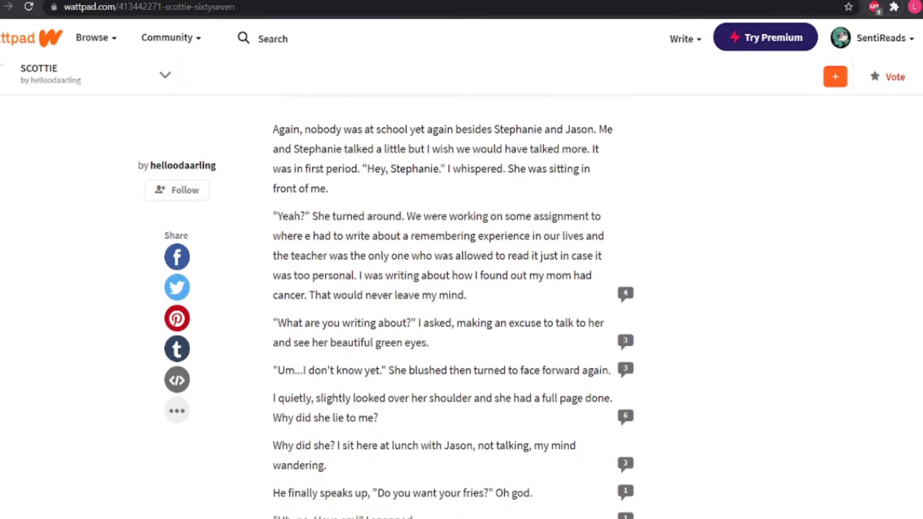
mouse_move(840, 272)
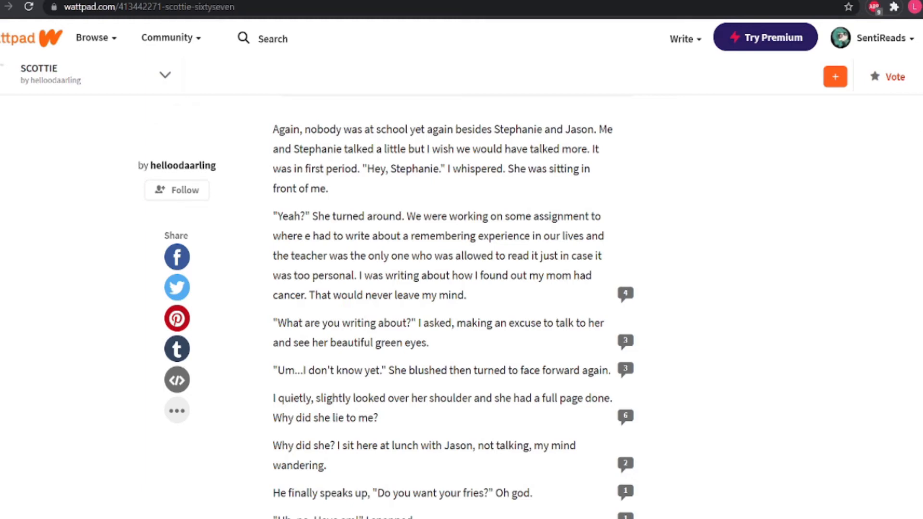
scroll("down", 3)
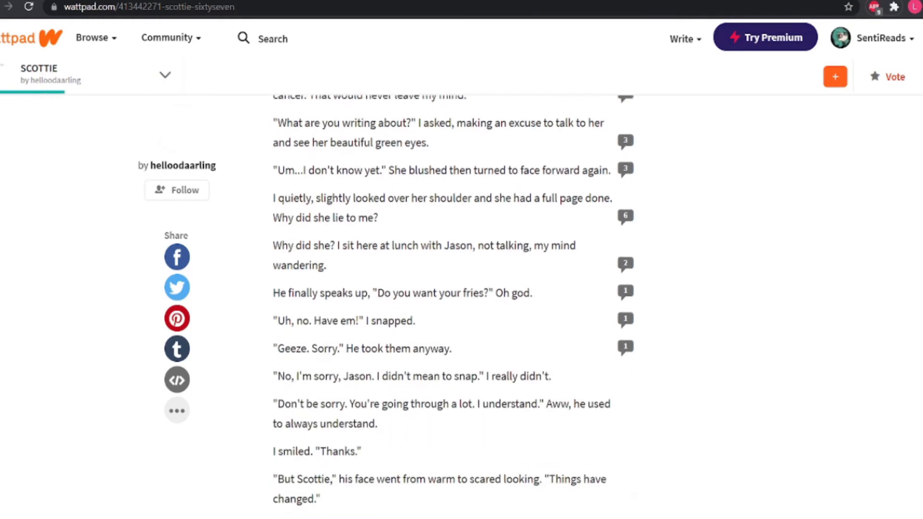
scroll("down", 3)
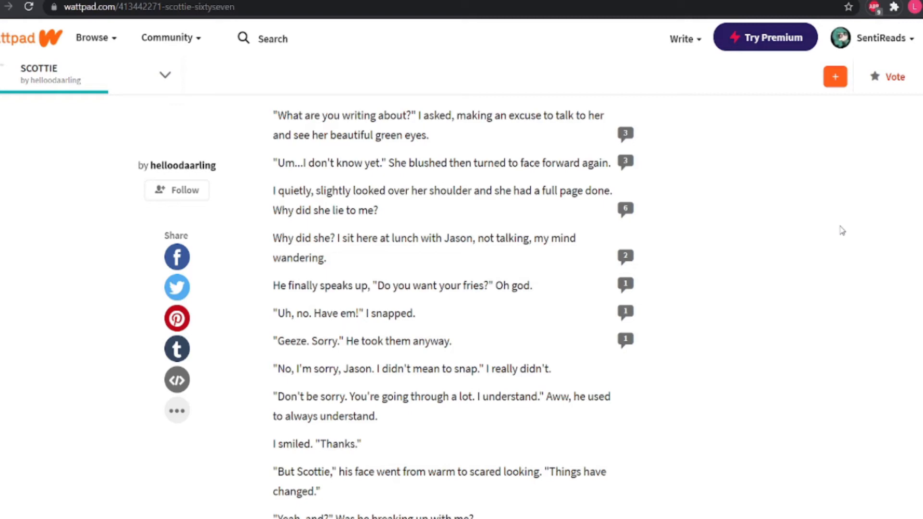
mouse_move(910, 215)
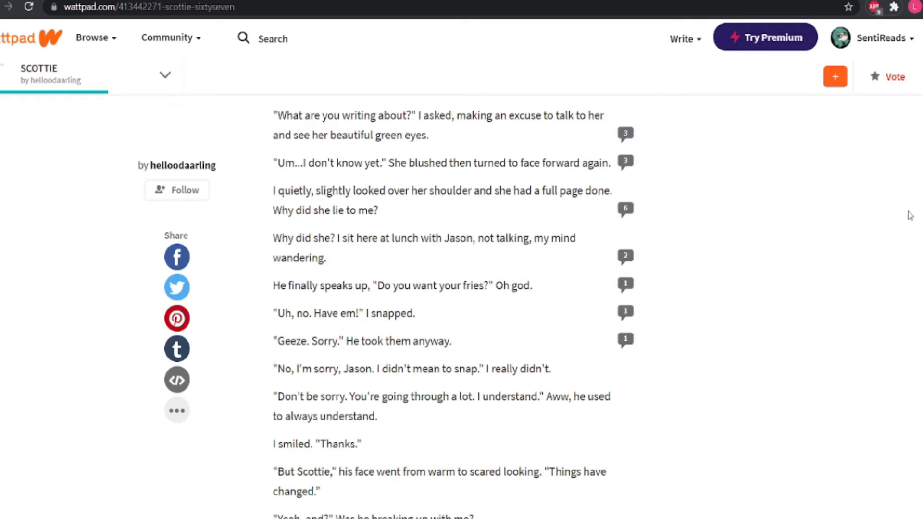
scroll("down", 3)
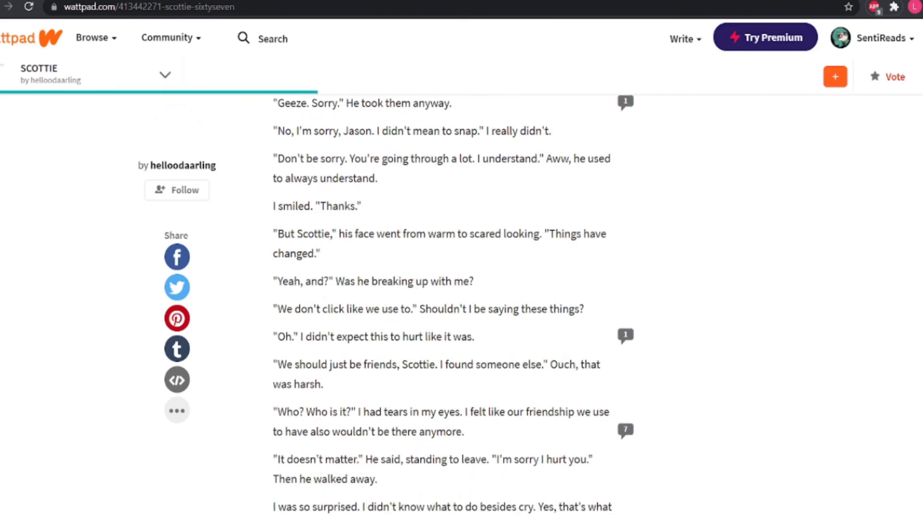
Step: Read to SixtySeven's end, Scottie hurt by the breakup, then open SixtyEight
scroll("down", 3)
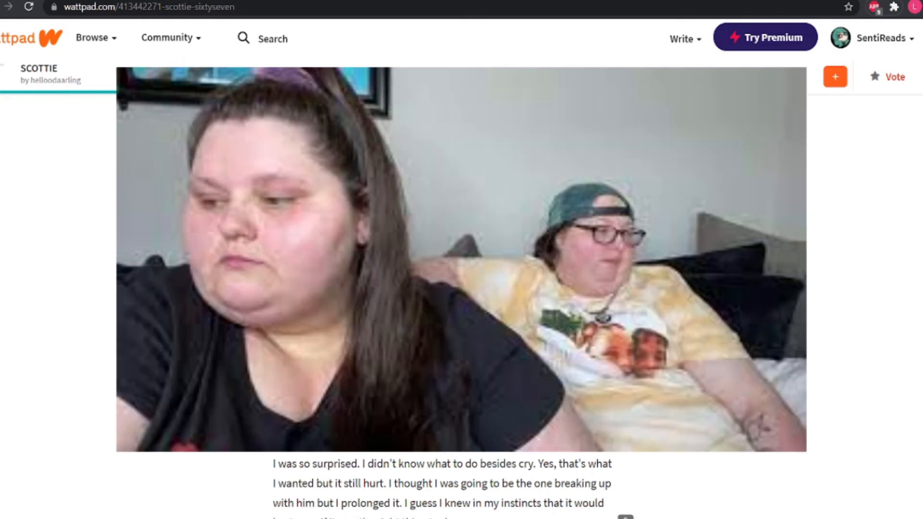
scroll("down", 3)
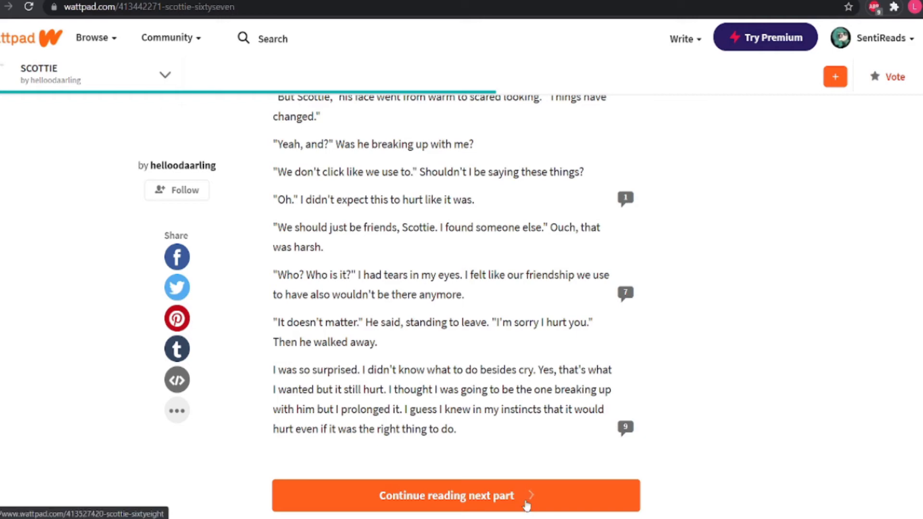
left_click(450, 494)
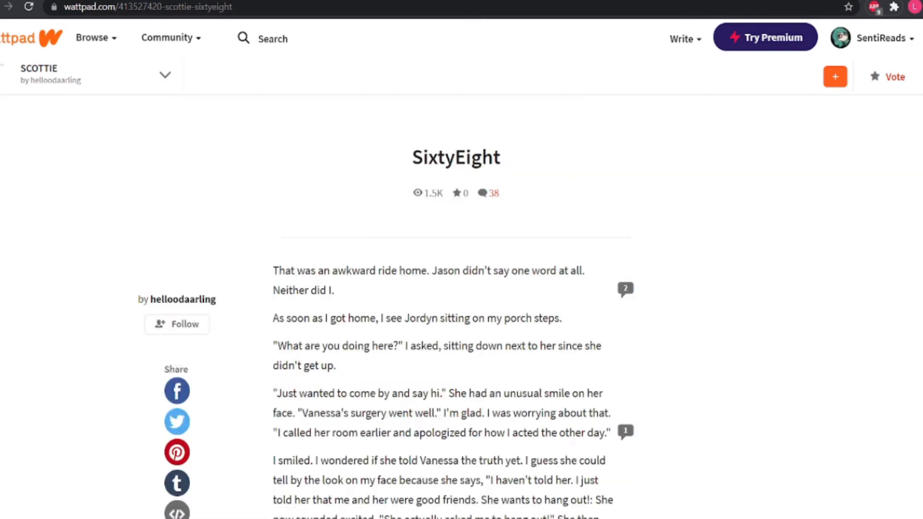
Step: Read chapter SixtyEight through Jordyn and Scottie watching 50 First Dates
scroll("down", 3)
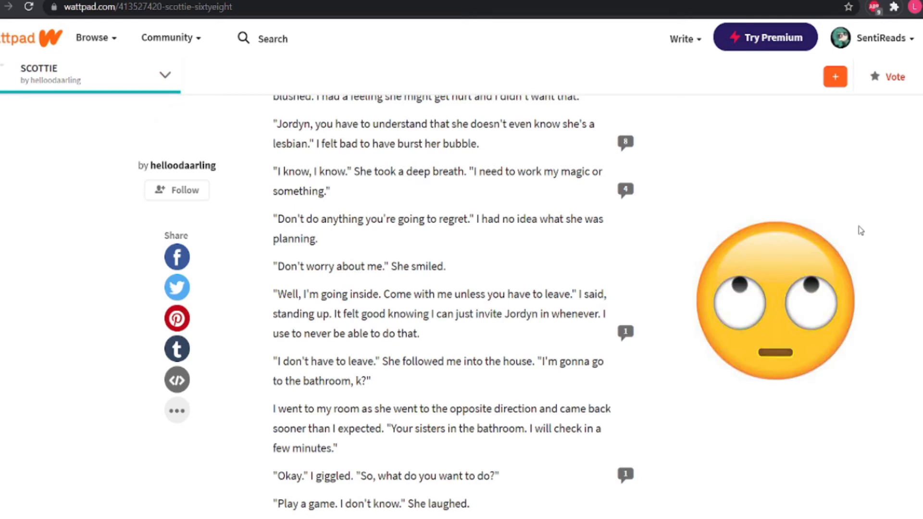
scroll("down", 3)
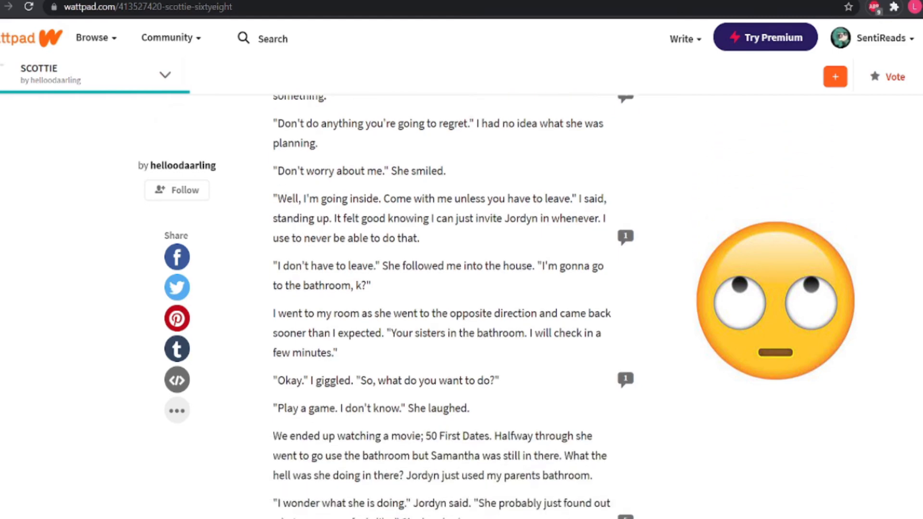
Step: Read on through the pillow fight to Jordyn kissing Scottie and pushing her away
scroll("down", 3)
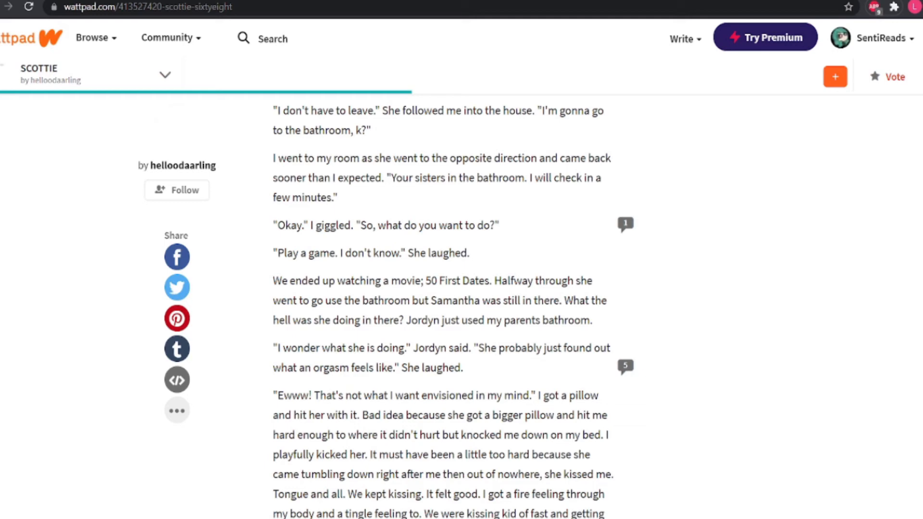
scroll("down", 3)
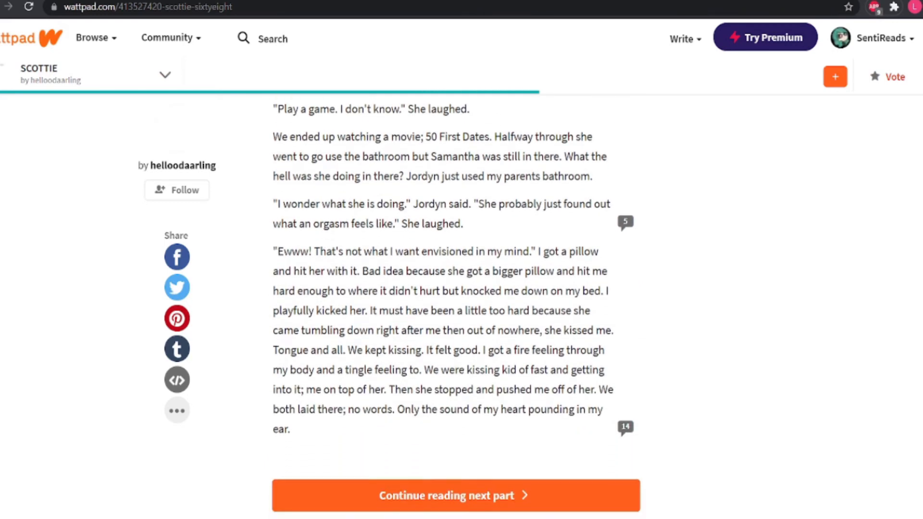
Step: Reach the end of SixtyEight and open chapter SixrtyNine with 'Continue reading next part'
scroll("down", 3)
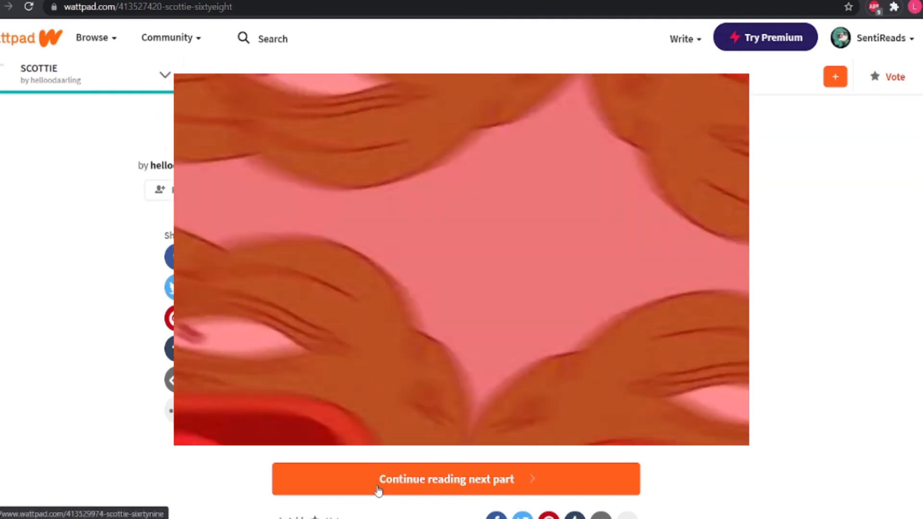
left_click(445, 478)
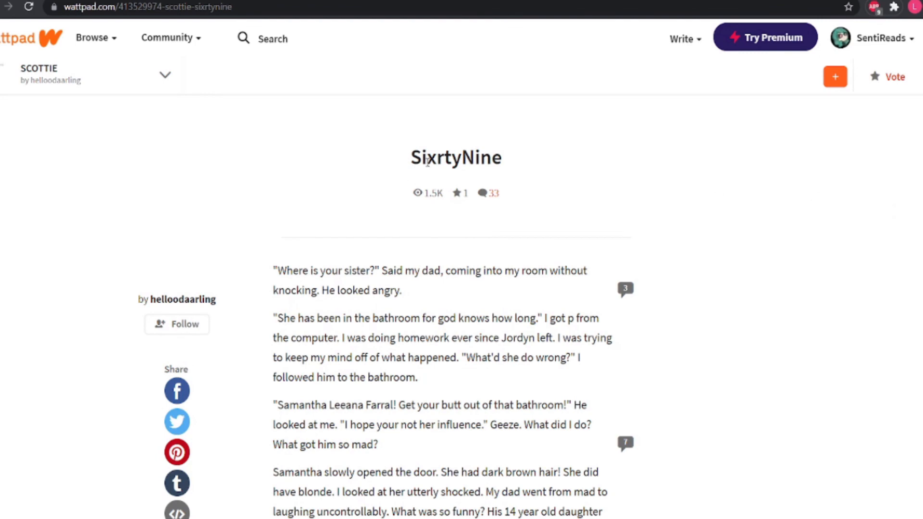
mouse_move(531, 154)
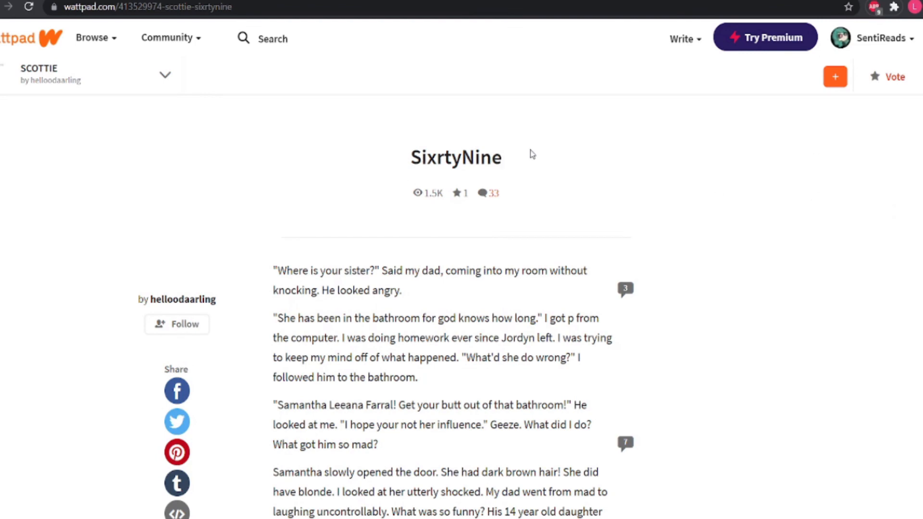
Step: Read SixrtyNine through Samantha's brown hair reveal, grounding, and storming off
scroll("down", 3)
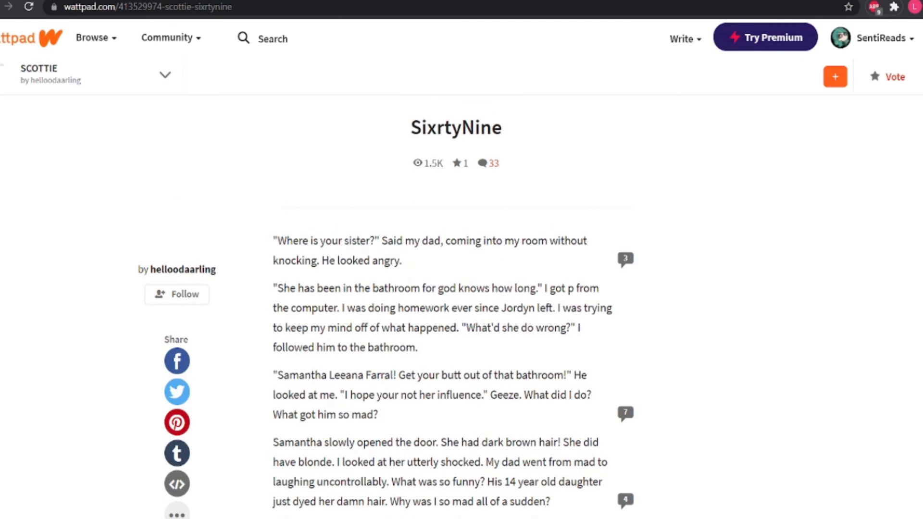
scroll("down", 3)
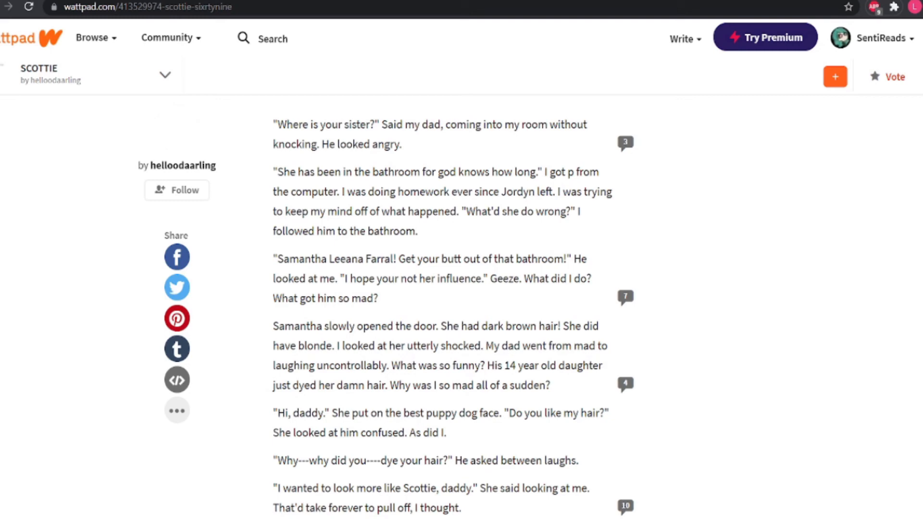
scroll("down", 3)
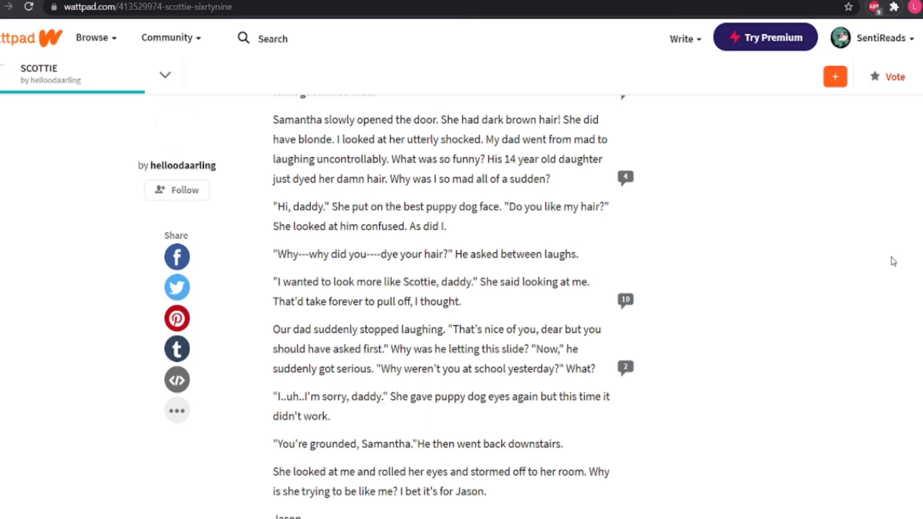
mouse_move(878, 226)
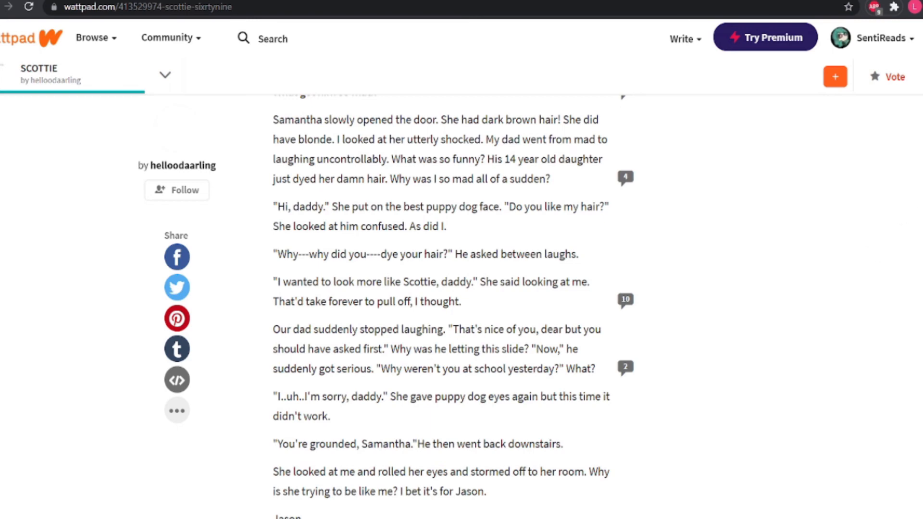
scroll("down", 3)
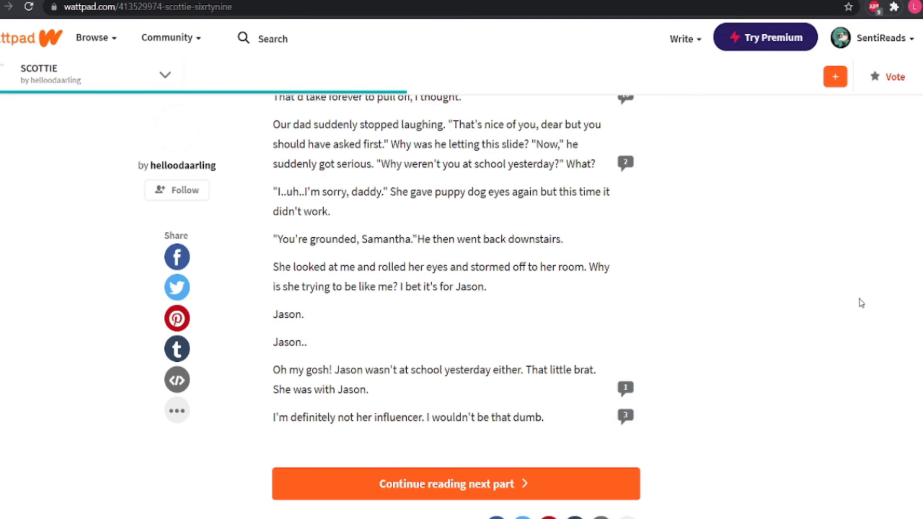
mouse_move(429, 489)
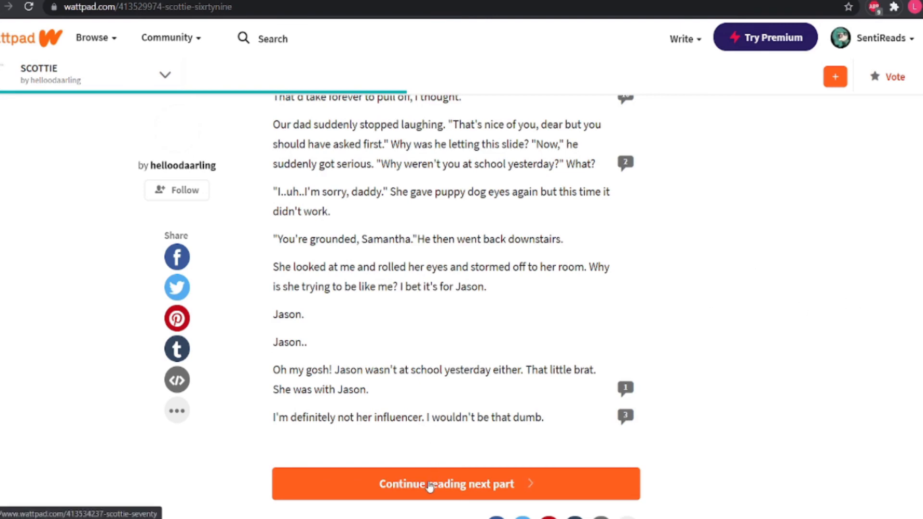
Step: Open chapter Seventy with the orange Continue reading next part button
left_click(430, 483)
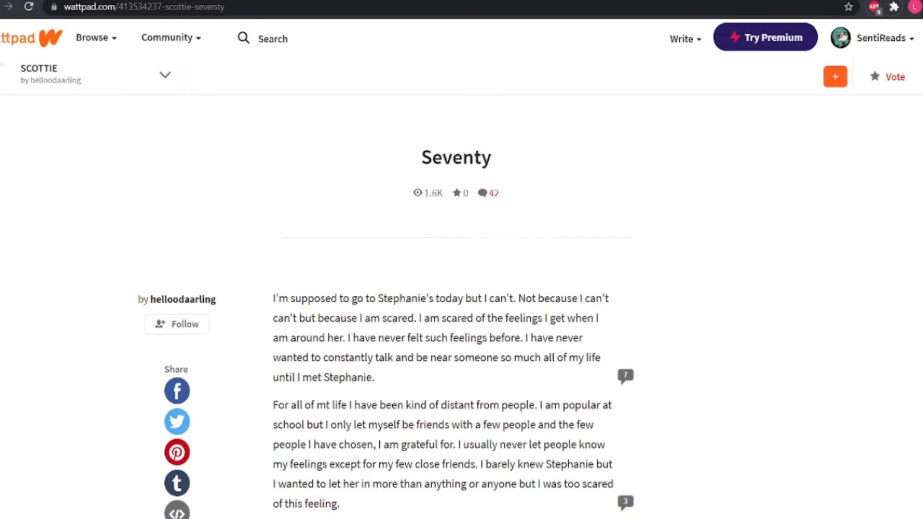
Step: Scroll past the Seventy heading to Scottie phoning Stephanie's house
scroll("down", 3)
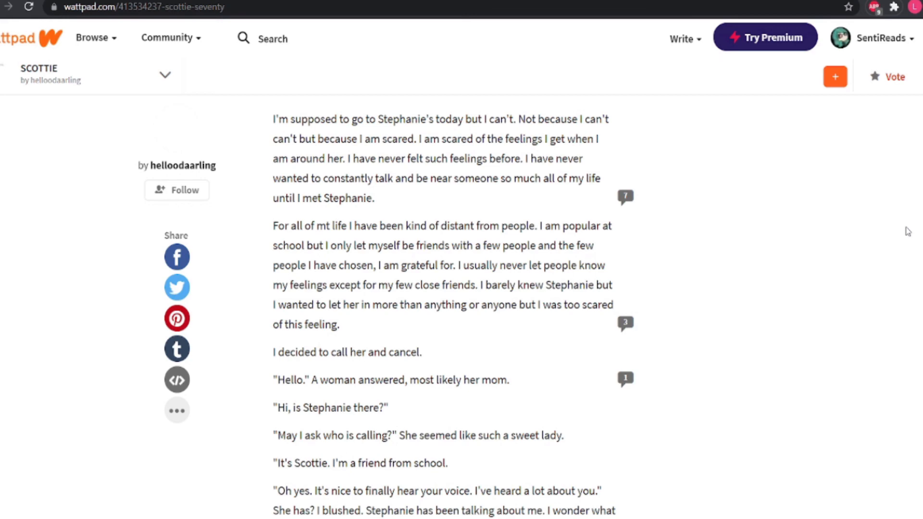
Step: Read the call with Stephanie's mom and Scottie cancelling on Stephanie
scroll("down", 3)
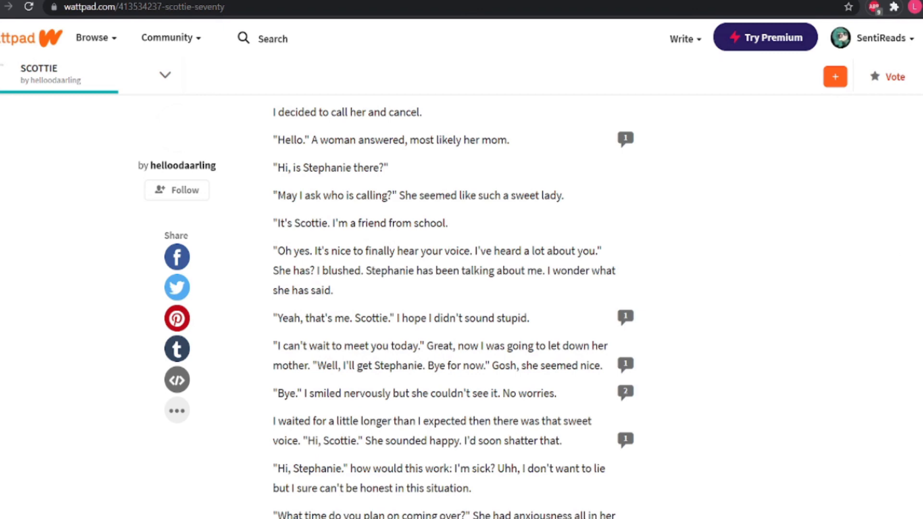
scroll("down", 3)
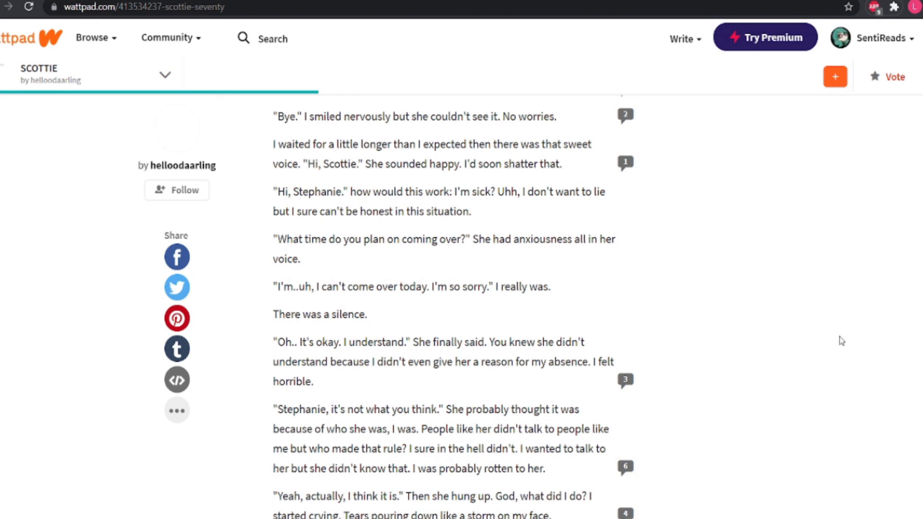
Step: Read on to Scottie starting a letter to her Uncle Tim
scroll("down", 3)
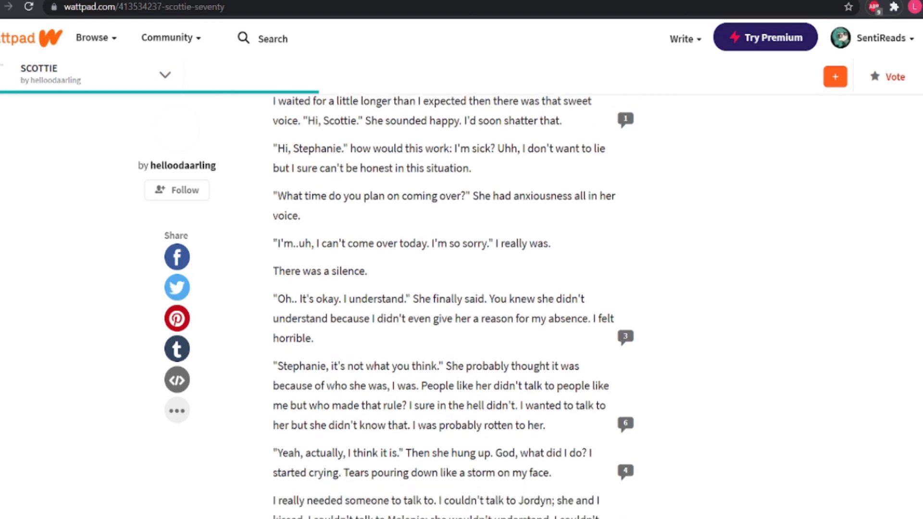
scroll("down", 3)
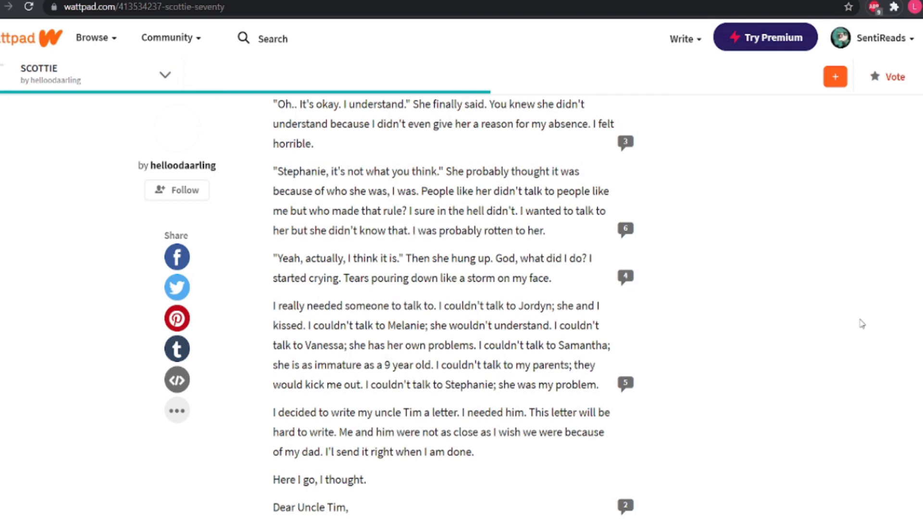
Step: Read Scottie's letter to Uncle Tim down to 'Sincerely, Scottie'
scroll("down", 3)
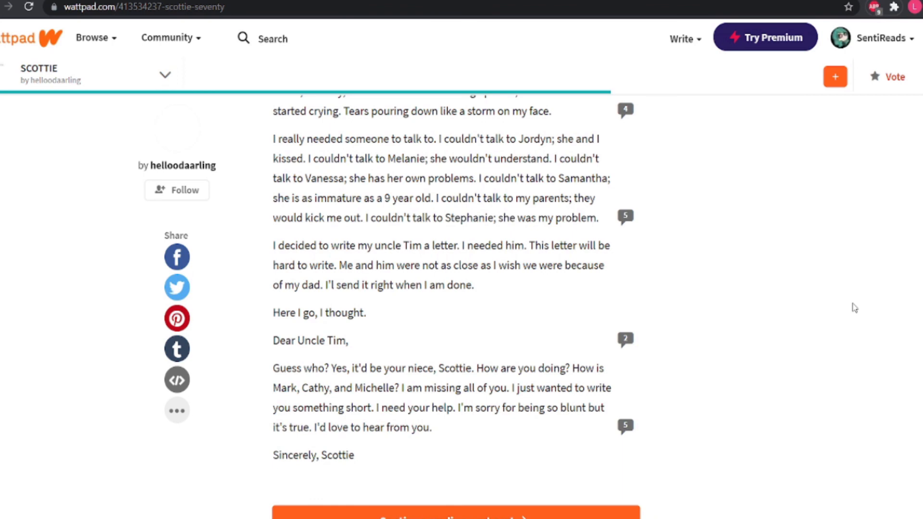
mouse_move(907, 299)
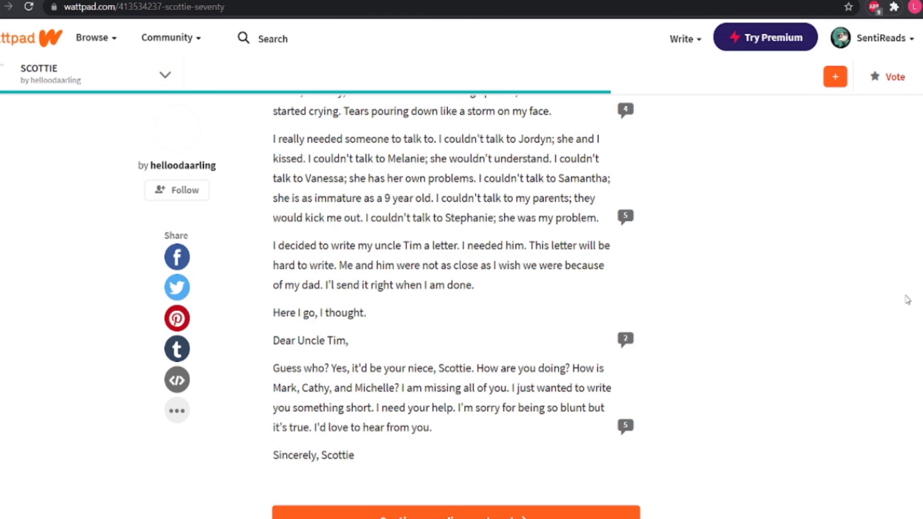
Step: Scroll until the orange 'Continue reading next part' button is fully visible
scroll("down", 3)
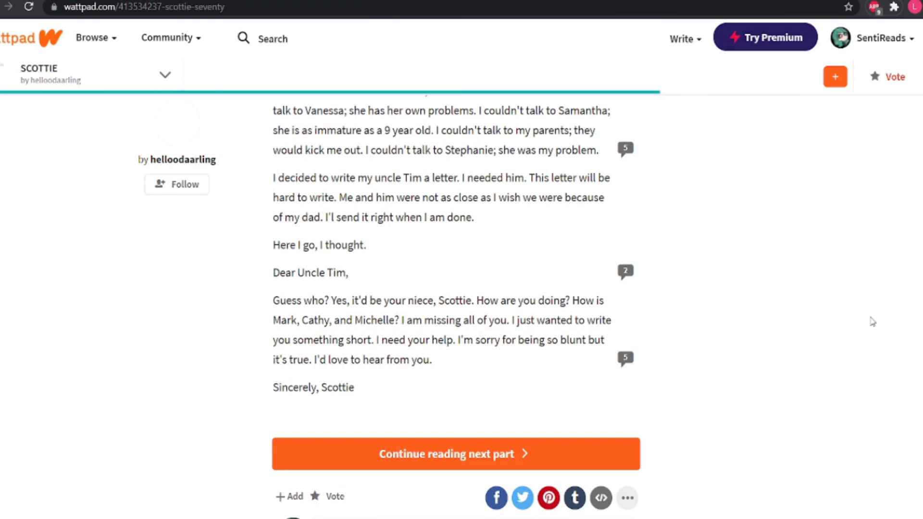
mouse_move(897, 288)
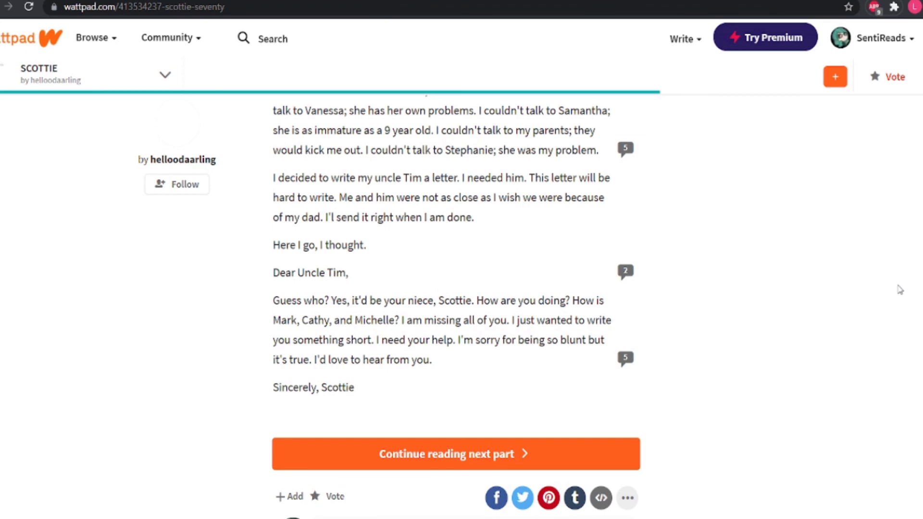